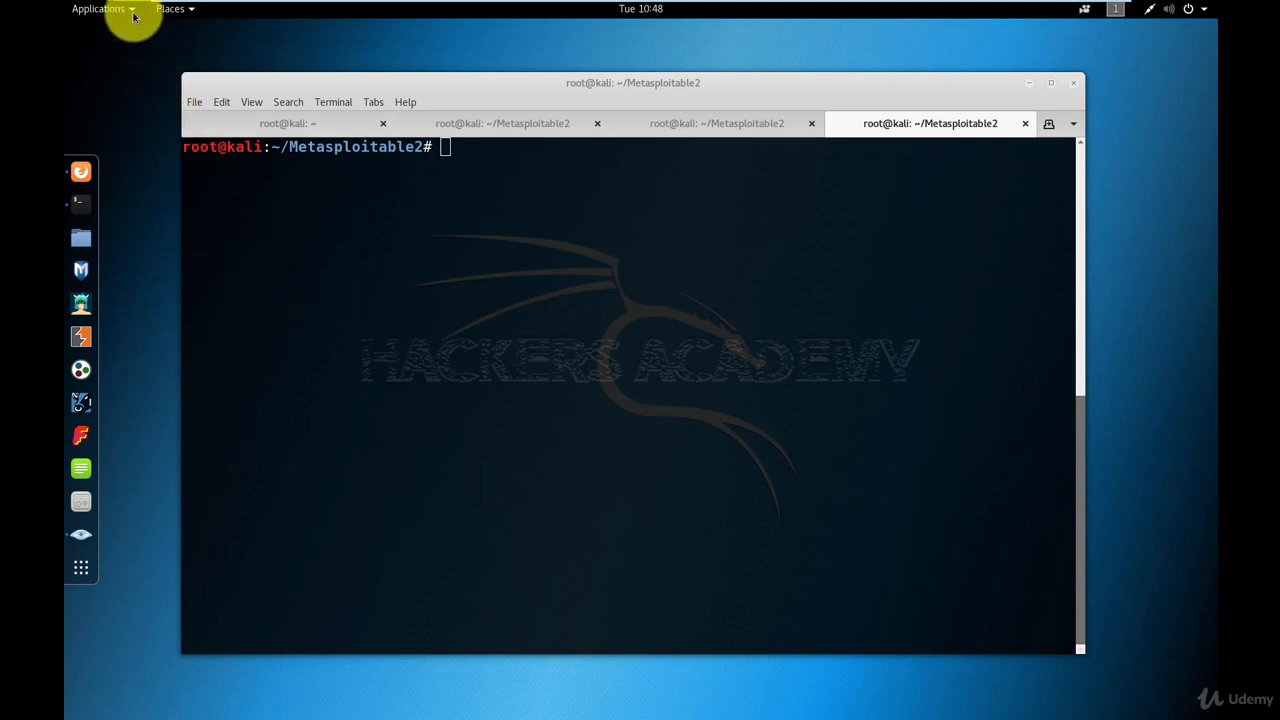
# - Bring up the Kali Applications menu to reach the sniffing and spoofing tools
pyautogui.click(98, 8)
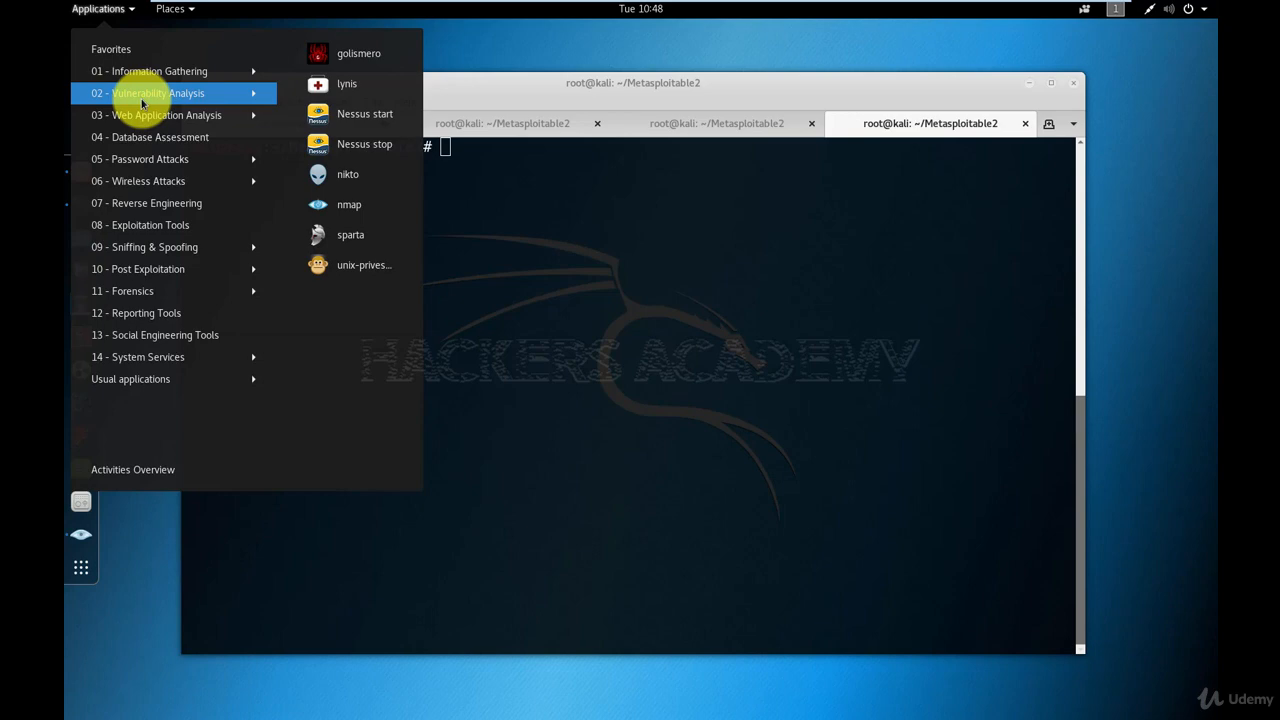
pyautogui.moveTo(156, 114)
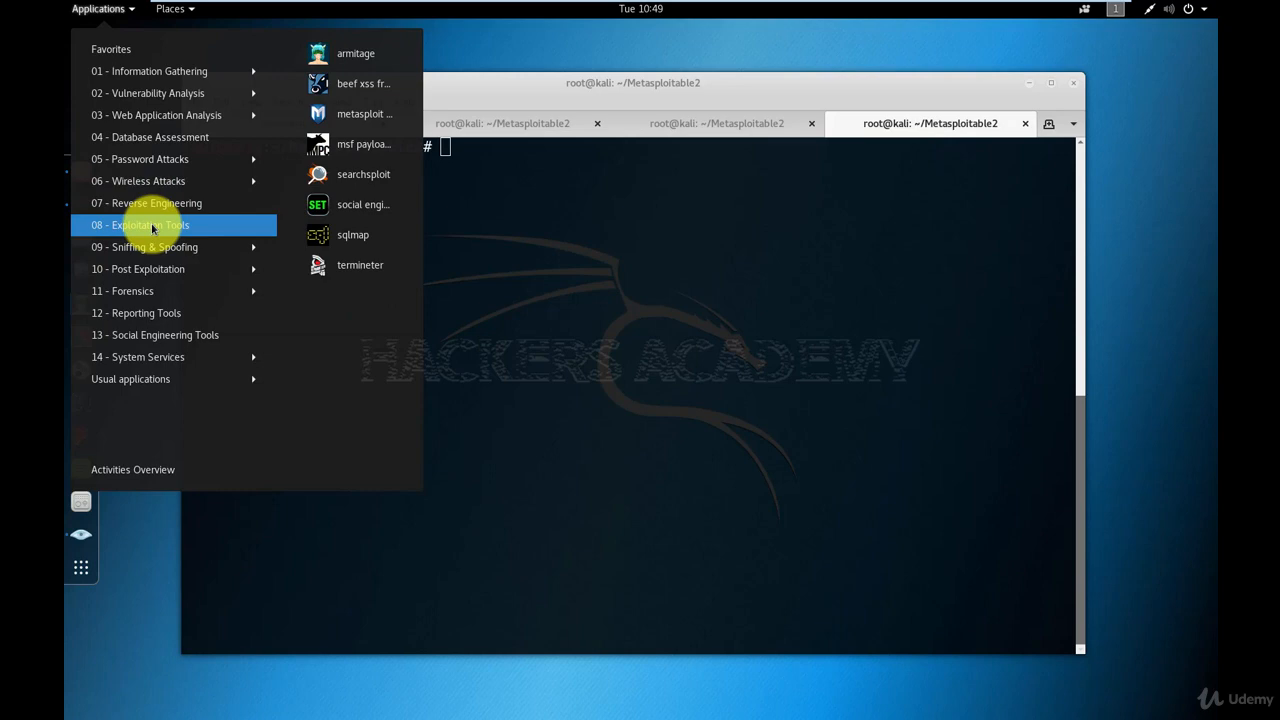
pyautogui.moveTo(144, 248)
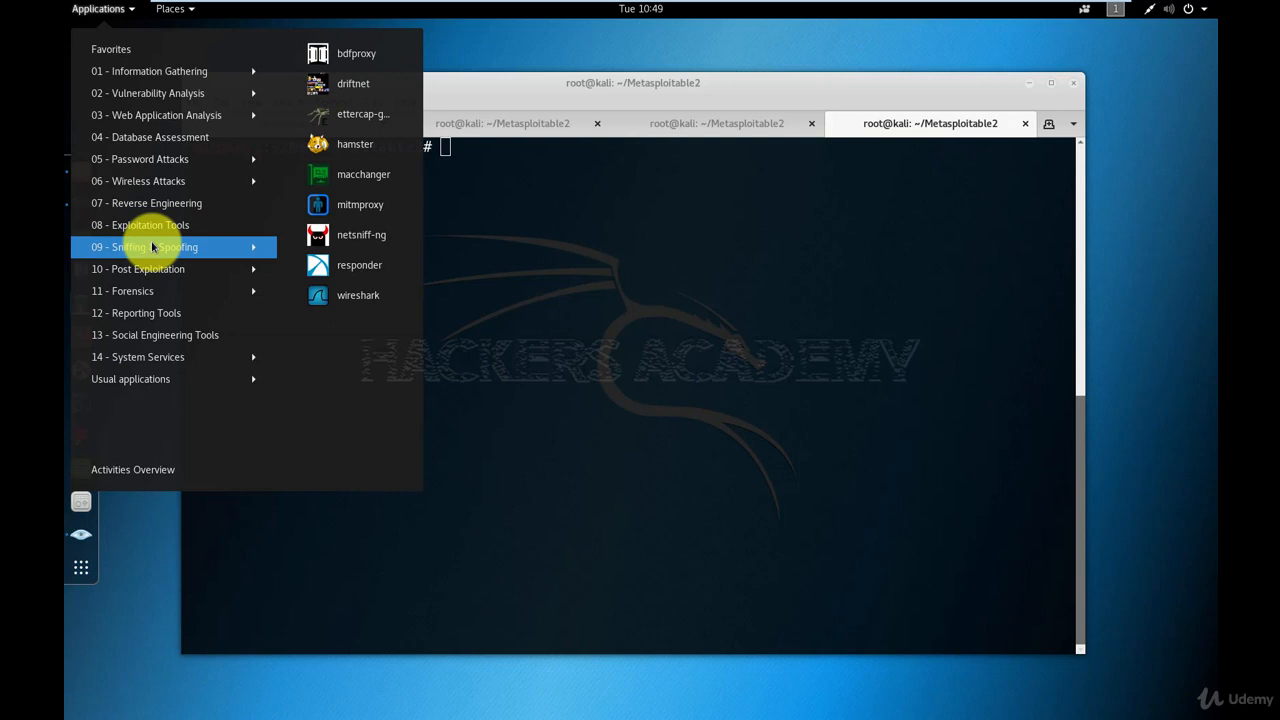
pyautogui.moveTo(348, 296)
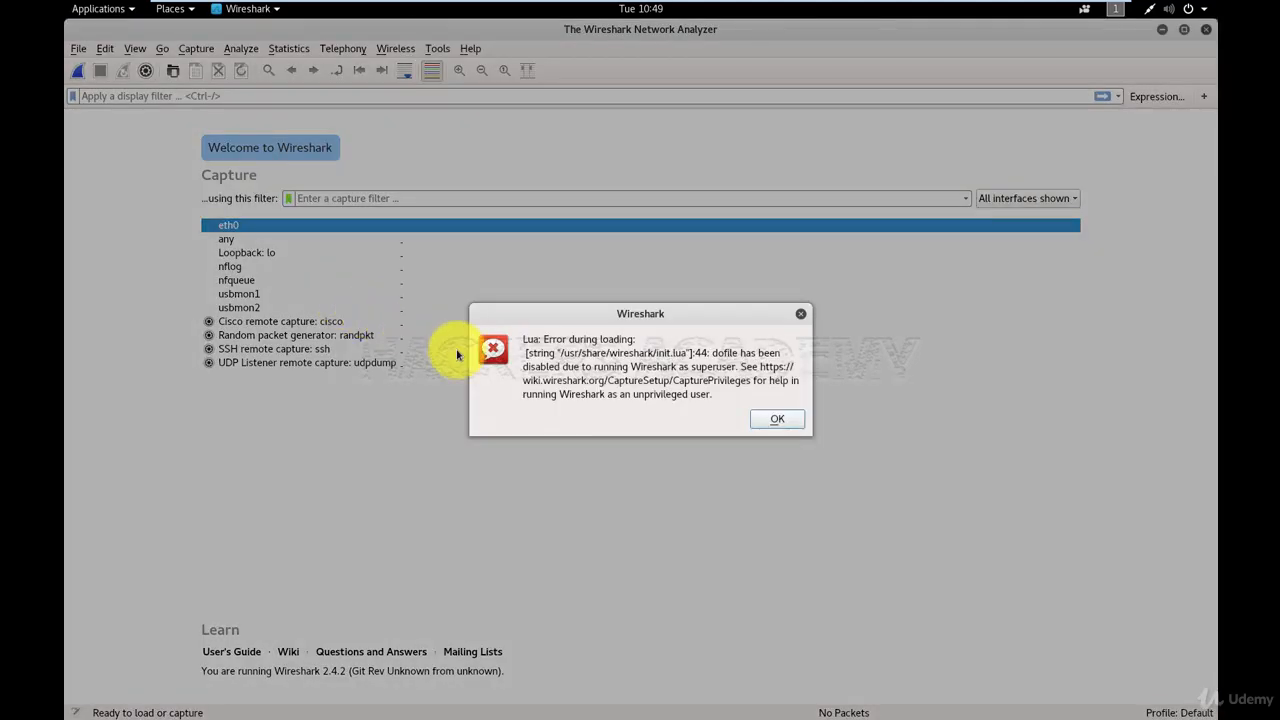
# - Acknowledge the Lua superuser warning with OK to reach the welcome screen
pyautogui.click(776, 418)
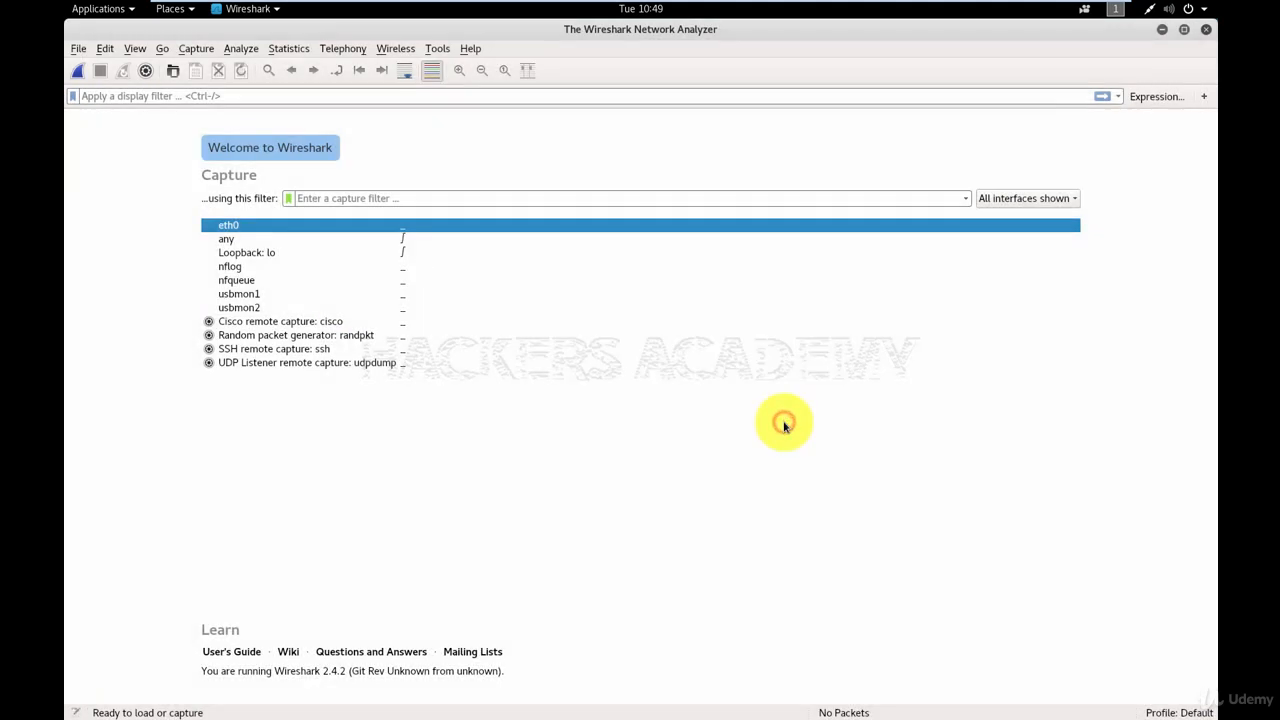
pyautogui.moveTo(716, 414)
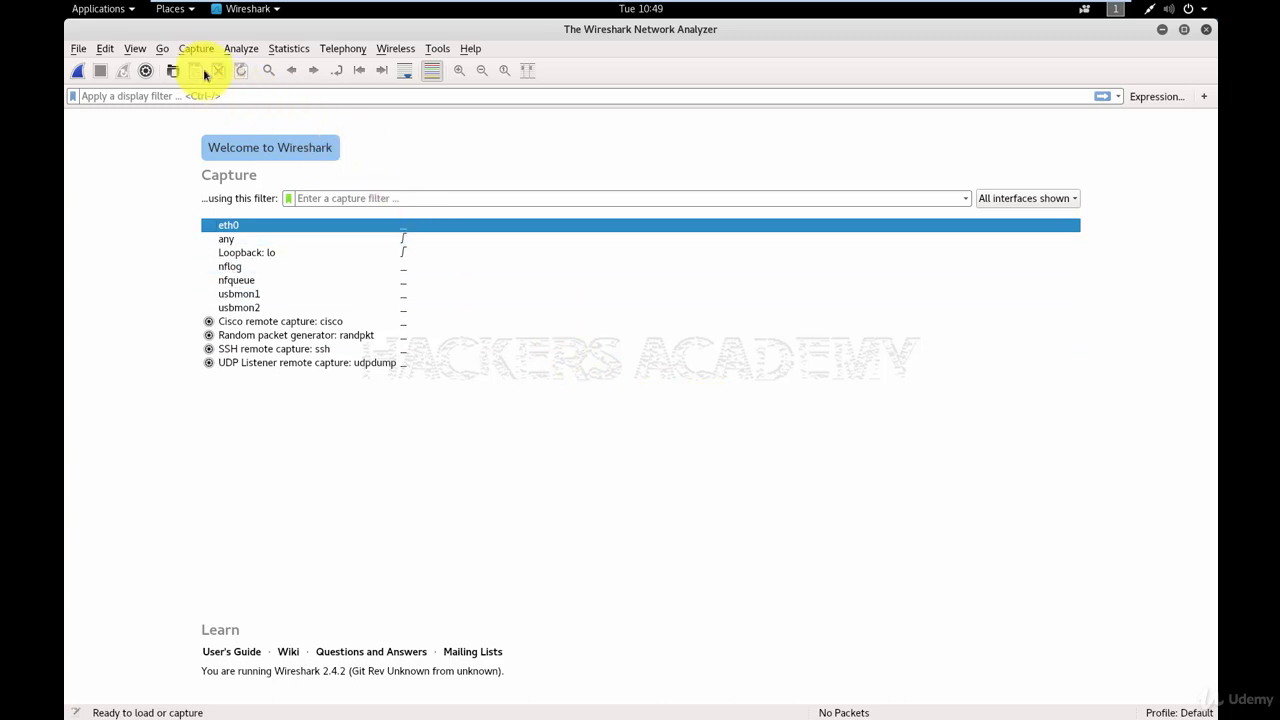
# - Reach Capture > Options… to list eth0 and the other capture interfaces
pyautogui.click(196, 48)
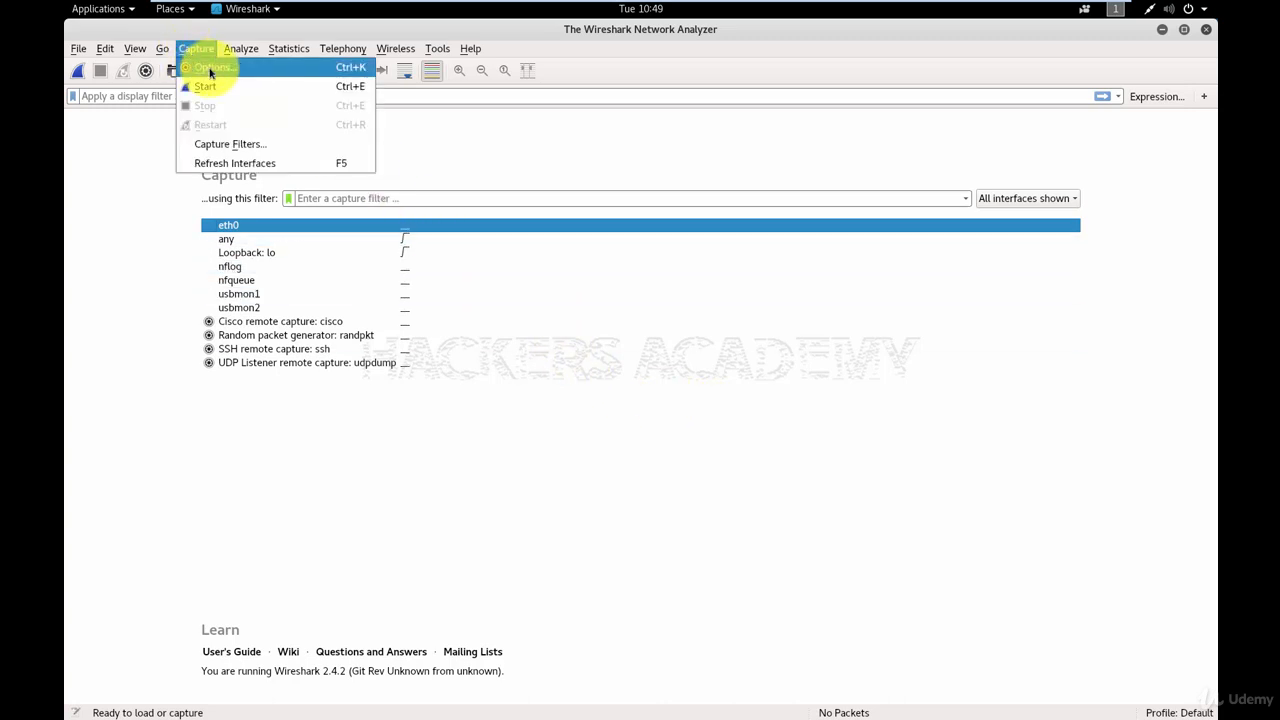
pyautogui.moveTo(296, 72)
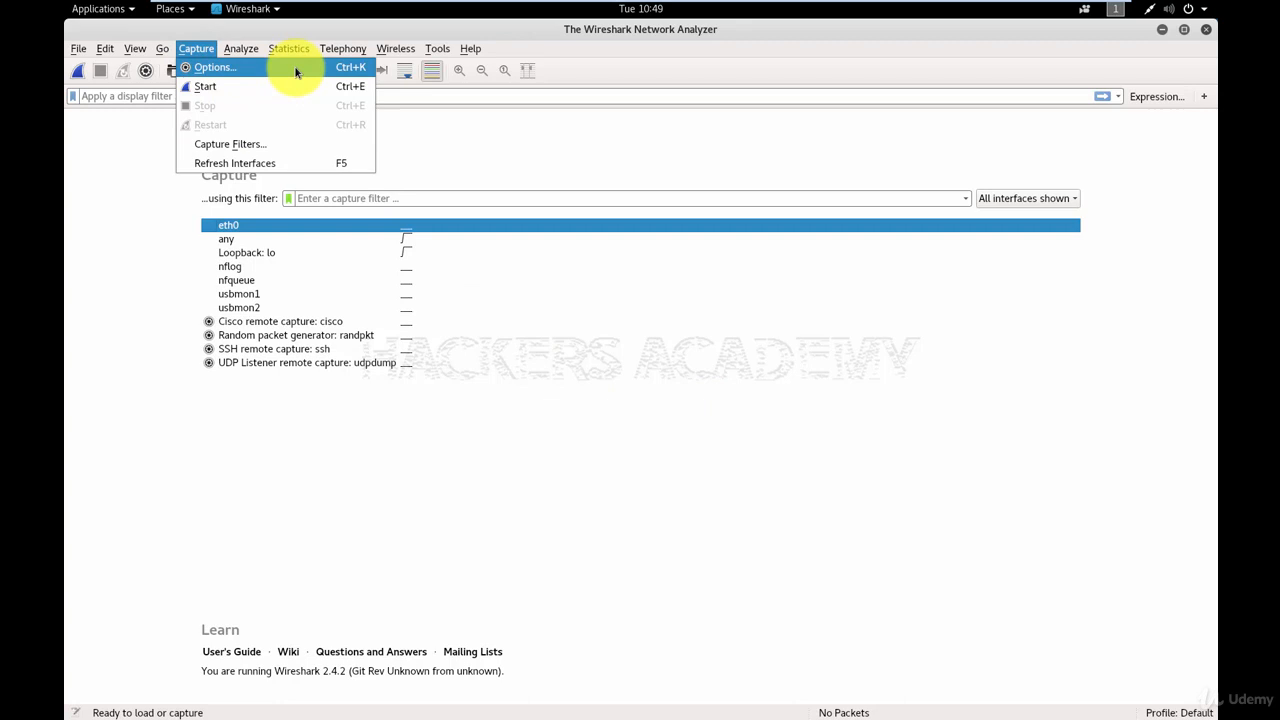
pyautogui.click(214, 68)
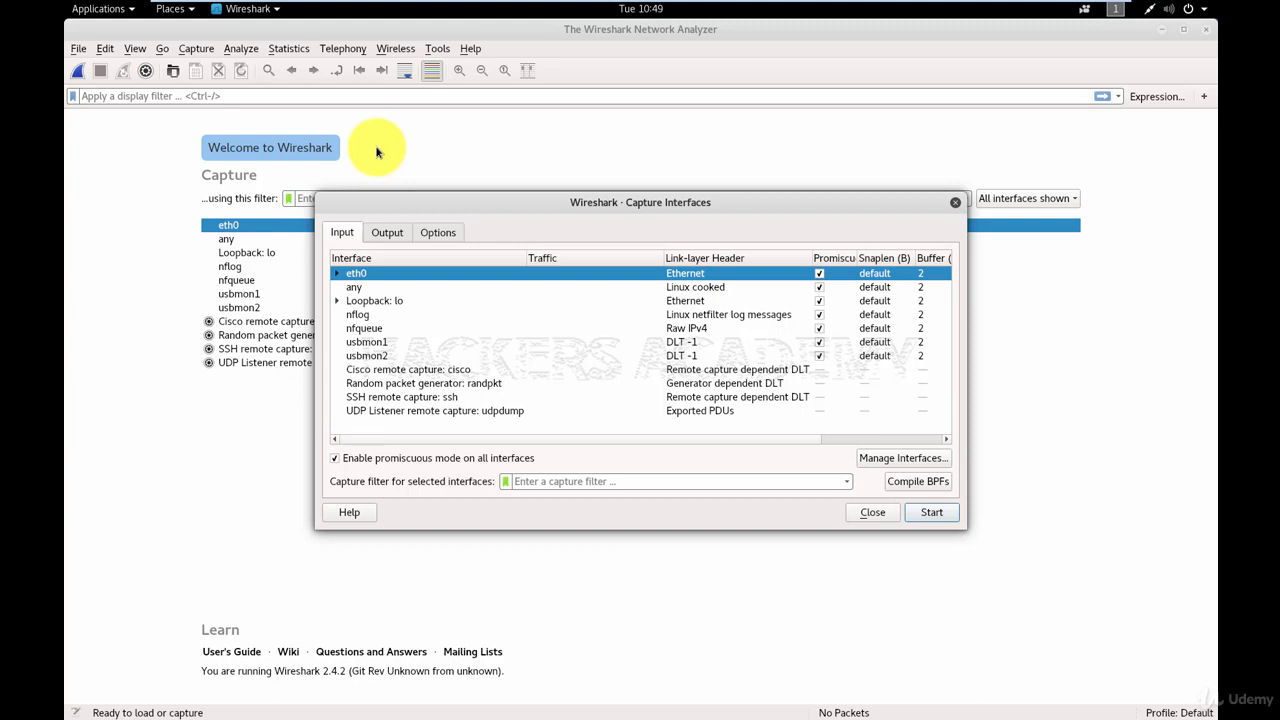
pyautogui.moveTo(756, 424)
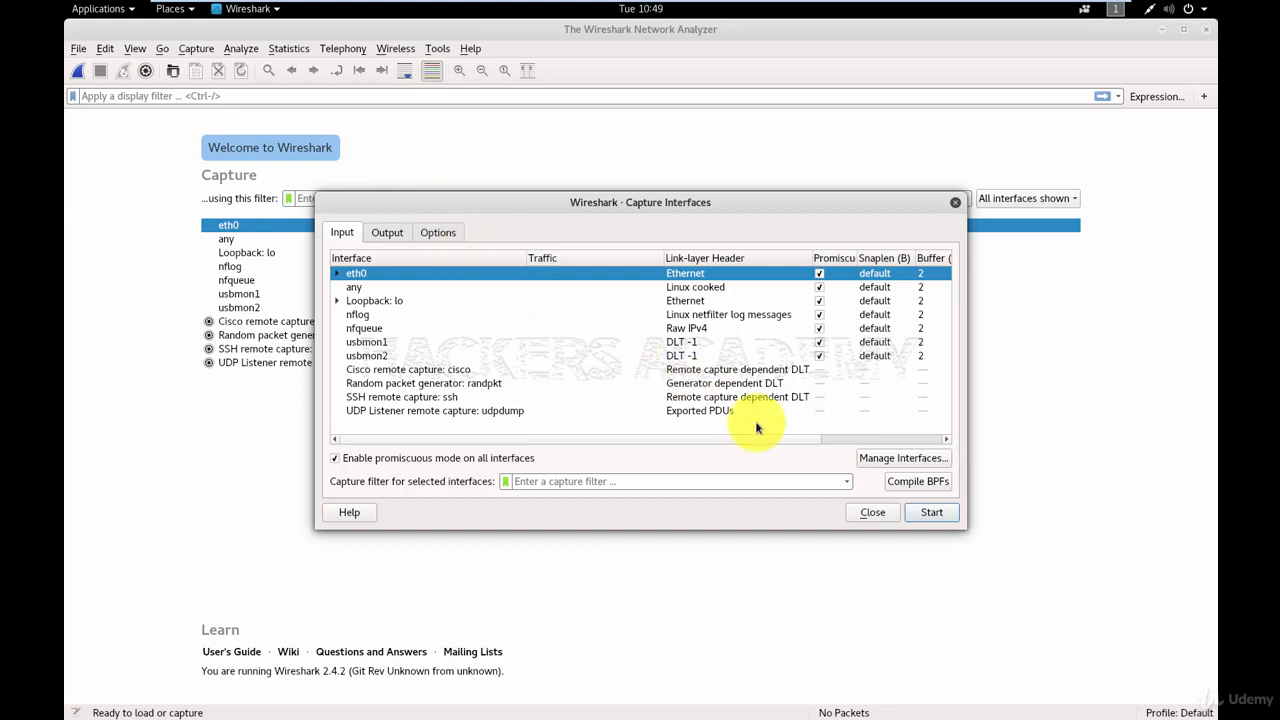
# - Start a live capture on eth0 and let HTTP, TCP and NTP packets accumulate
pyautogui.click(930, 512)
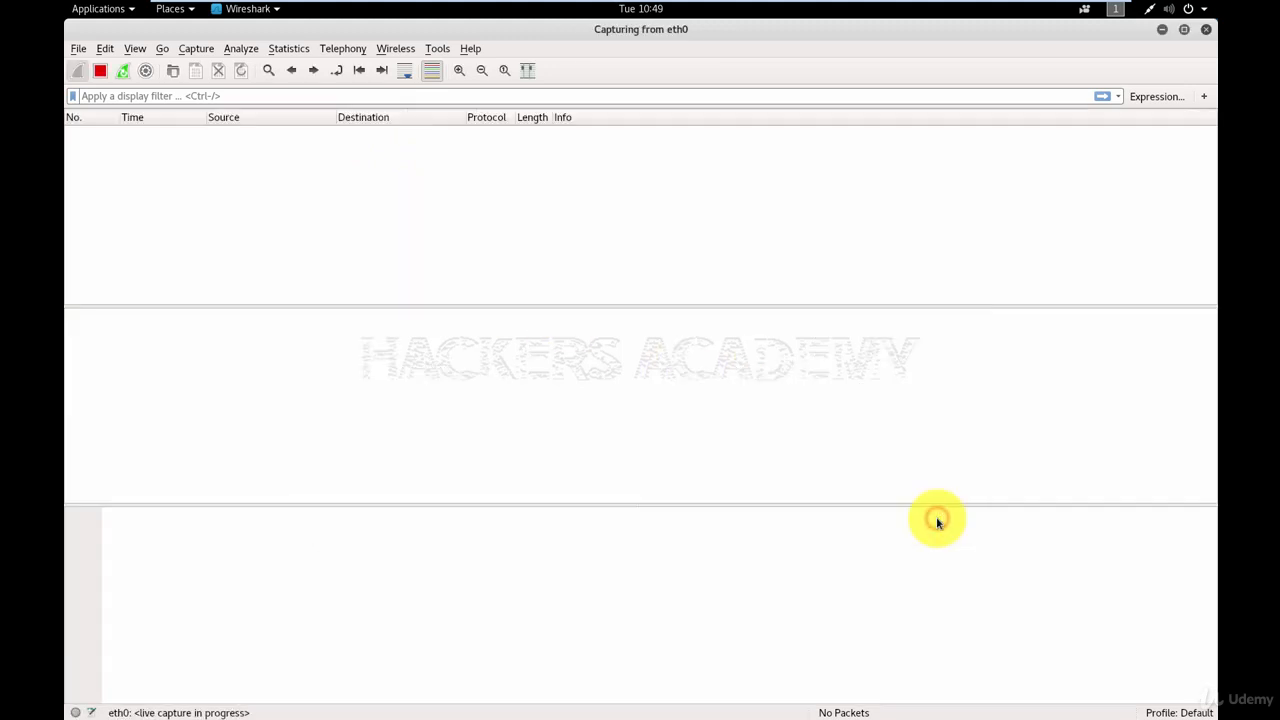
pyautogui.moveTo(932, 518)
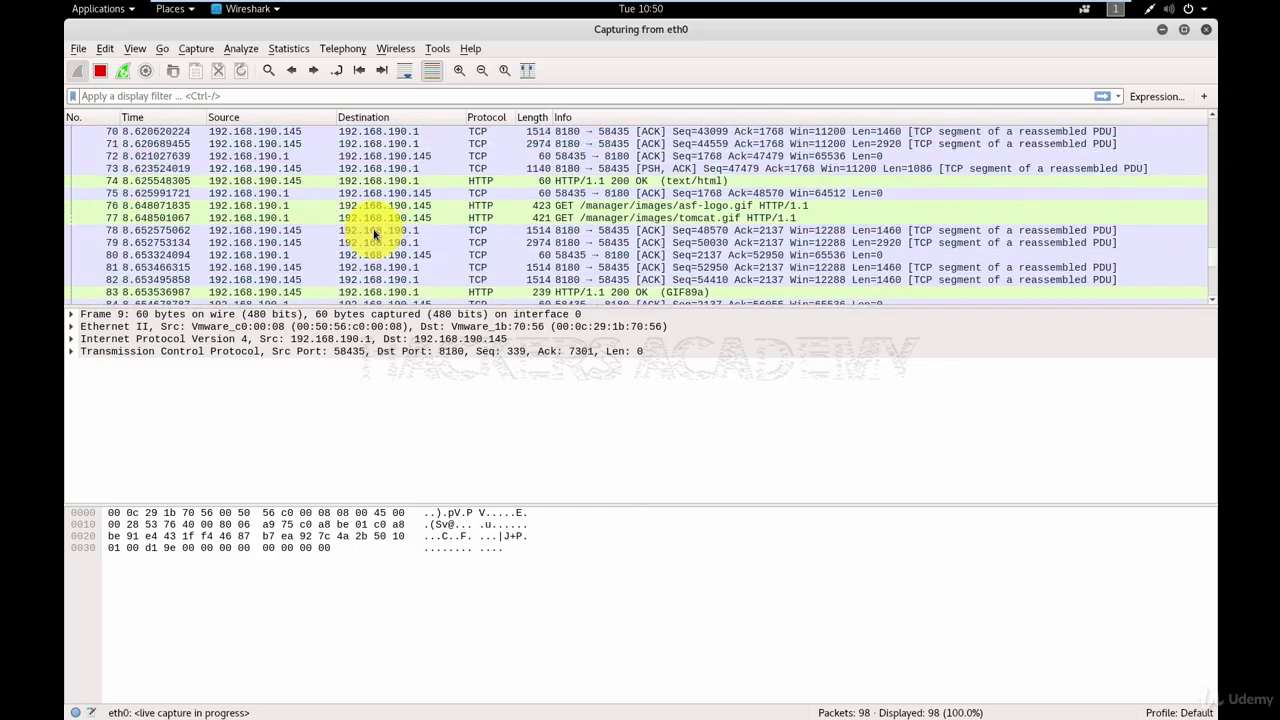
pyautogui.scroll(3)
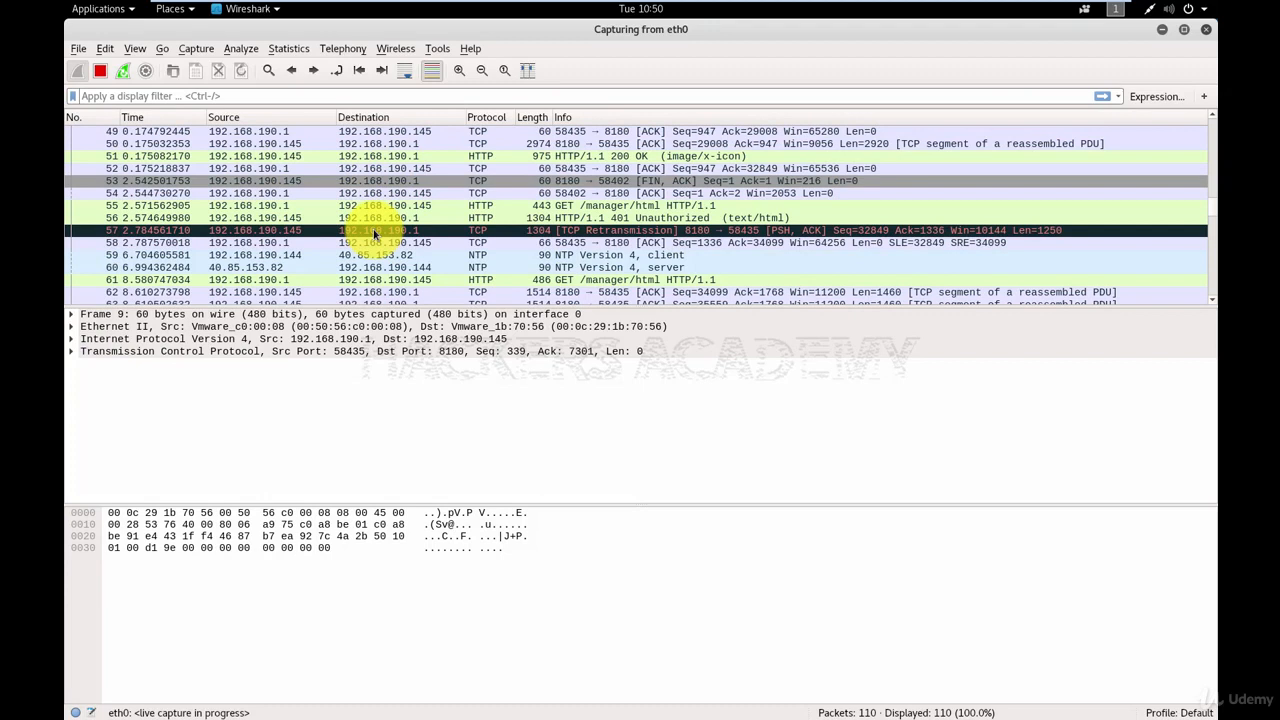
pyautogui.click(150, 96)
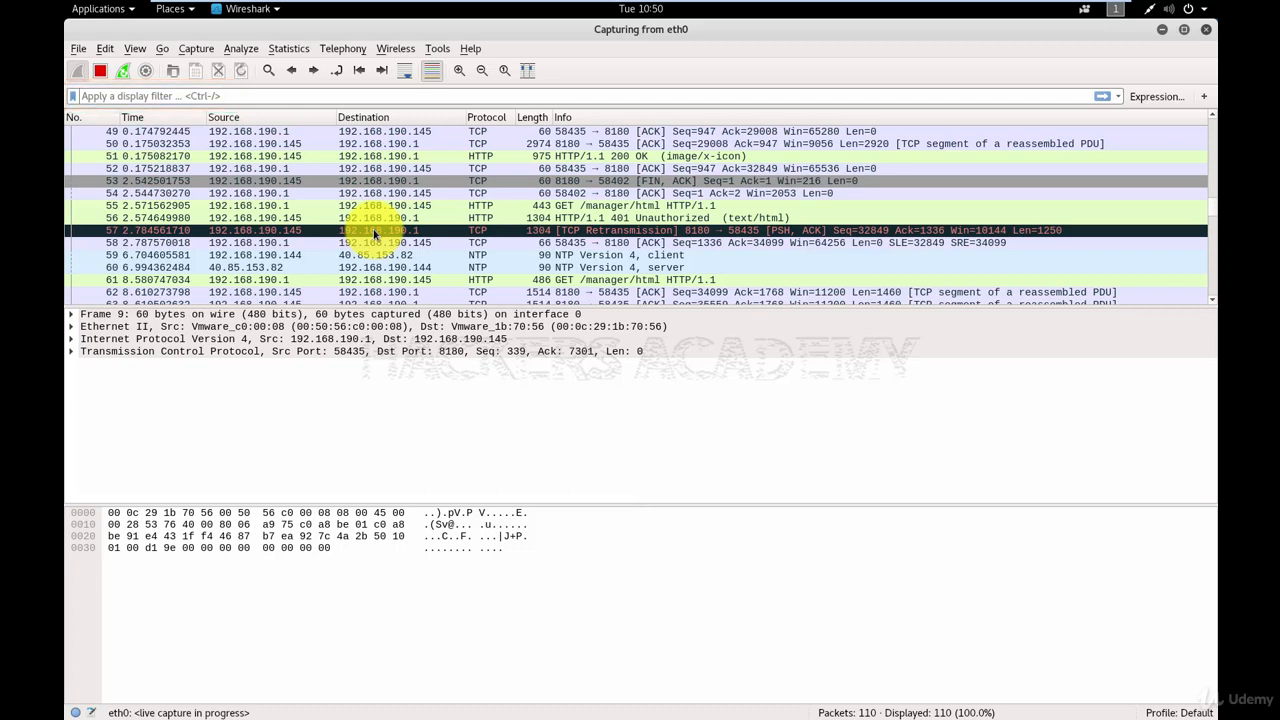
pyautogui.moveTo(776, 124)
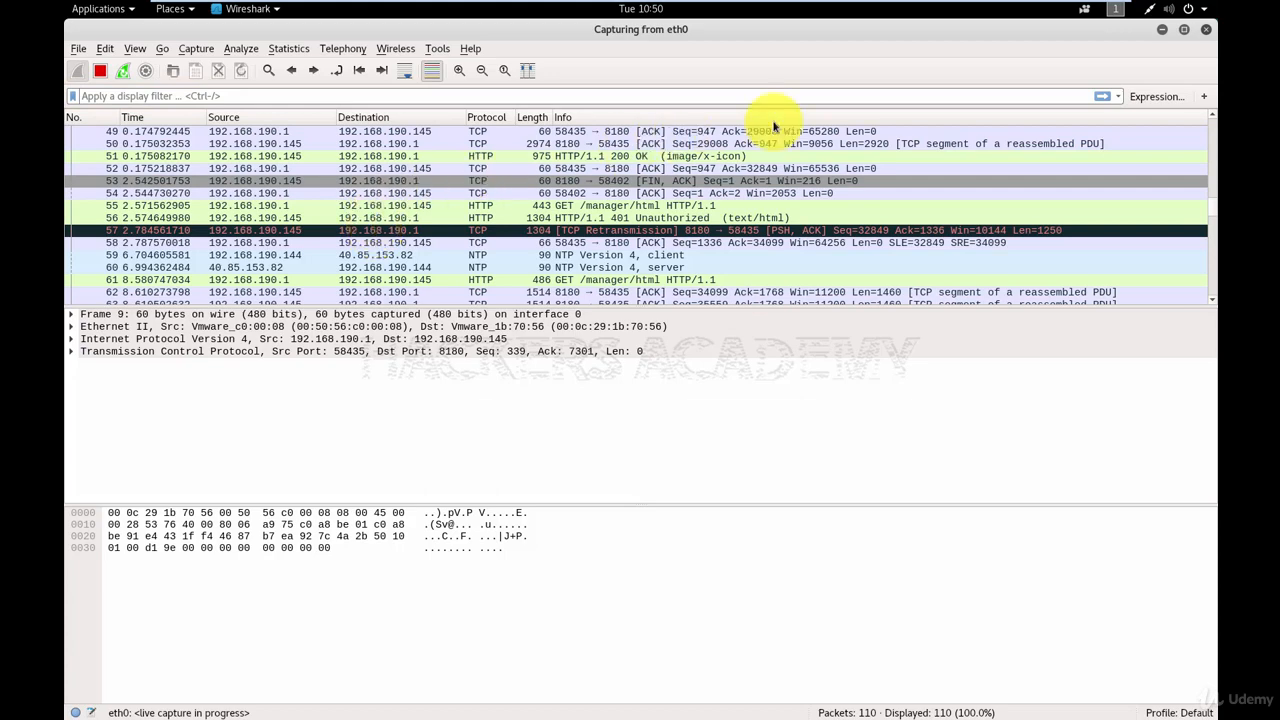
pyautogui.moveTo(1156, 96)
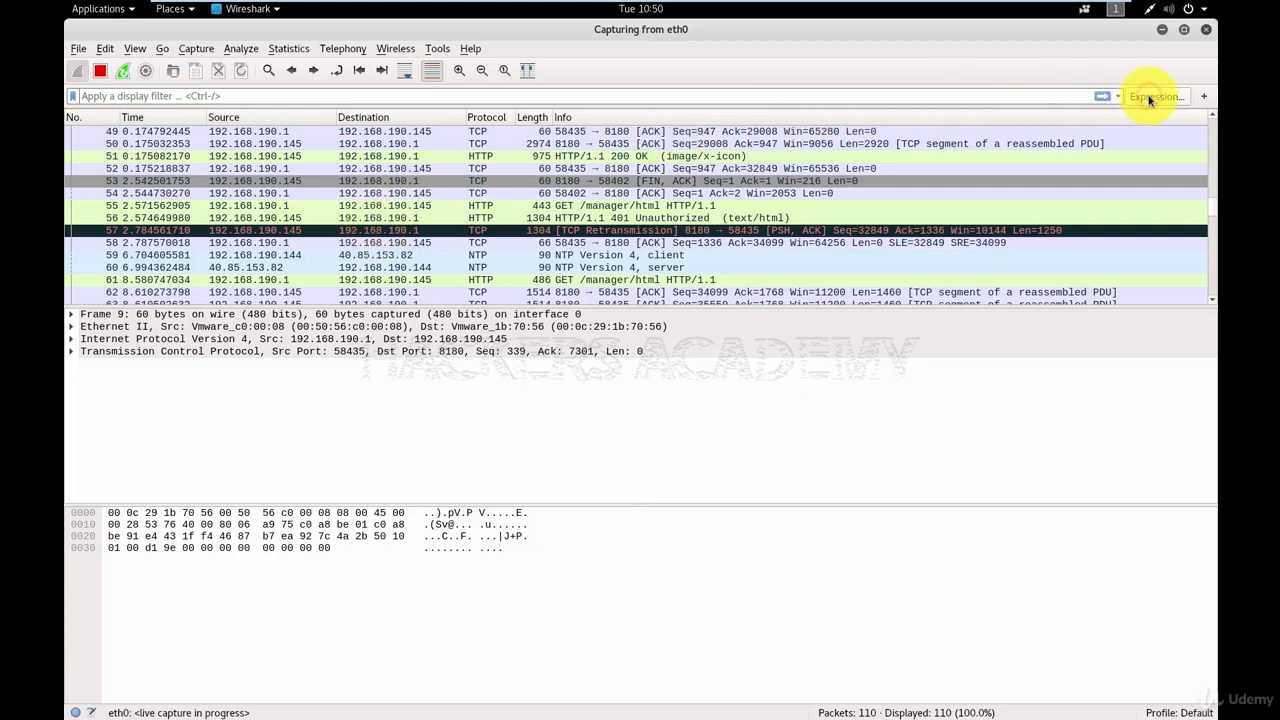
# - In the filter expression builder, pick the HTTP field with the 'contains' relation
pyautogui.click(1156, 96)
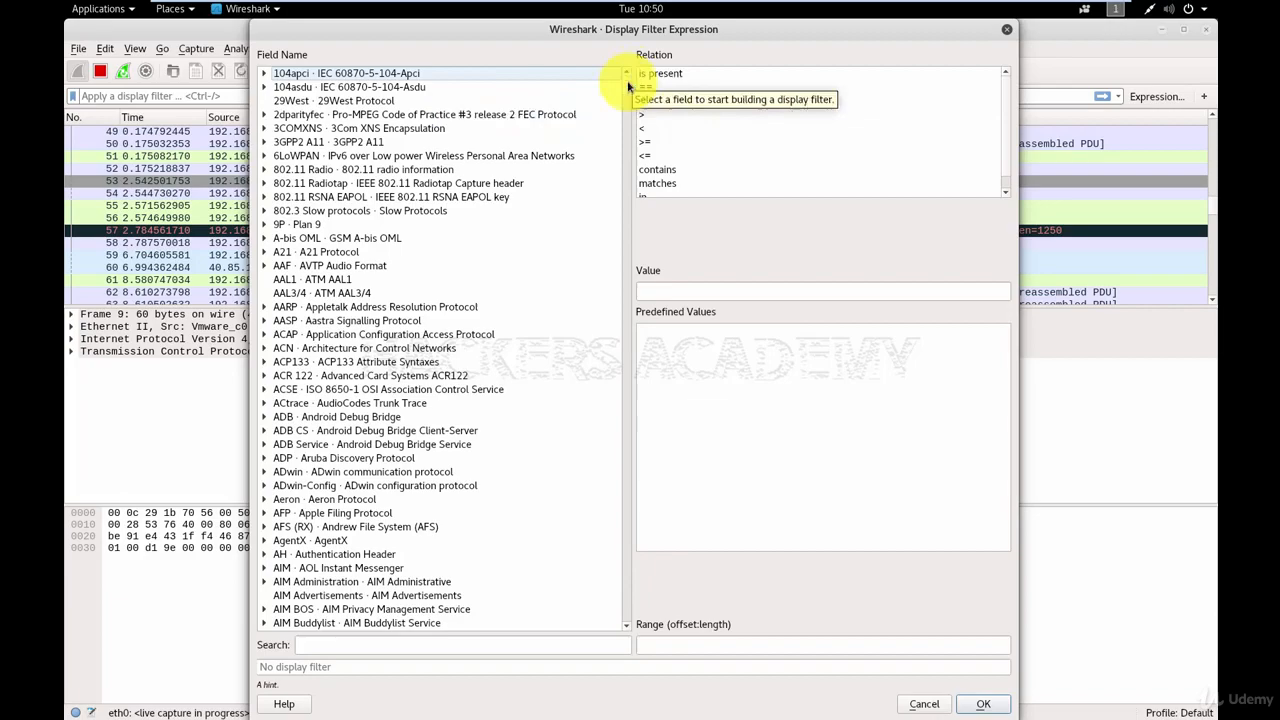
pyautogui.scroll(-3)
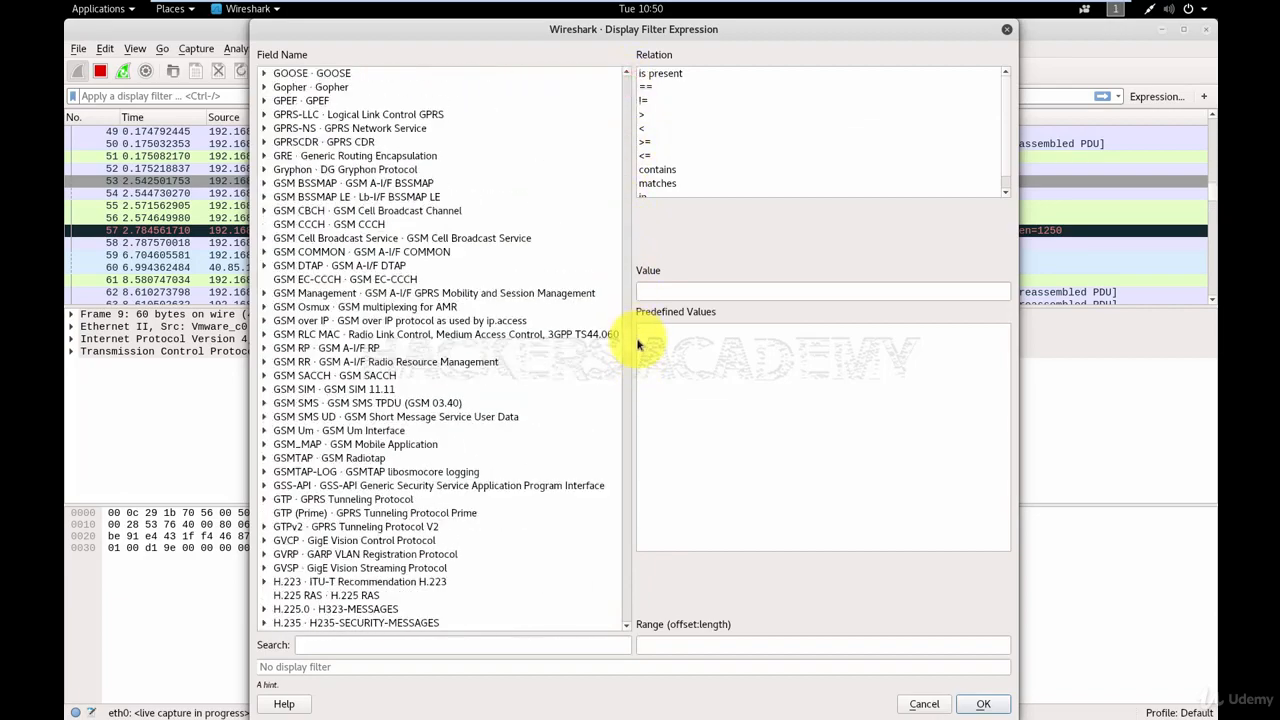
pyautogui.scroll(-3)
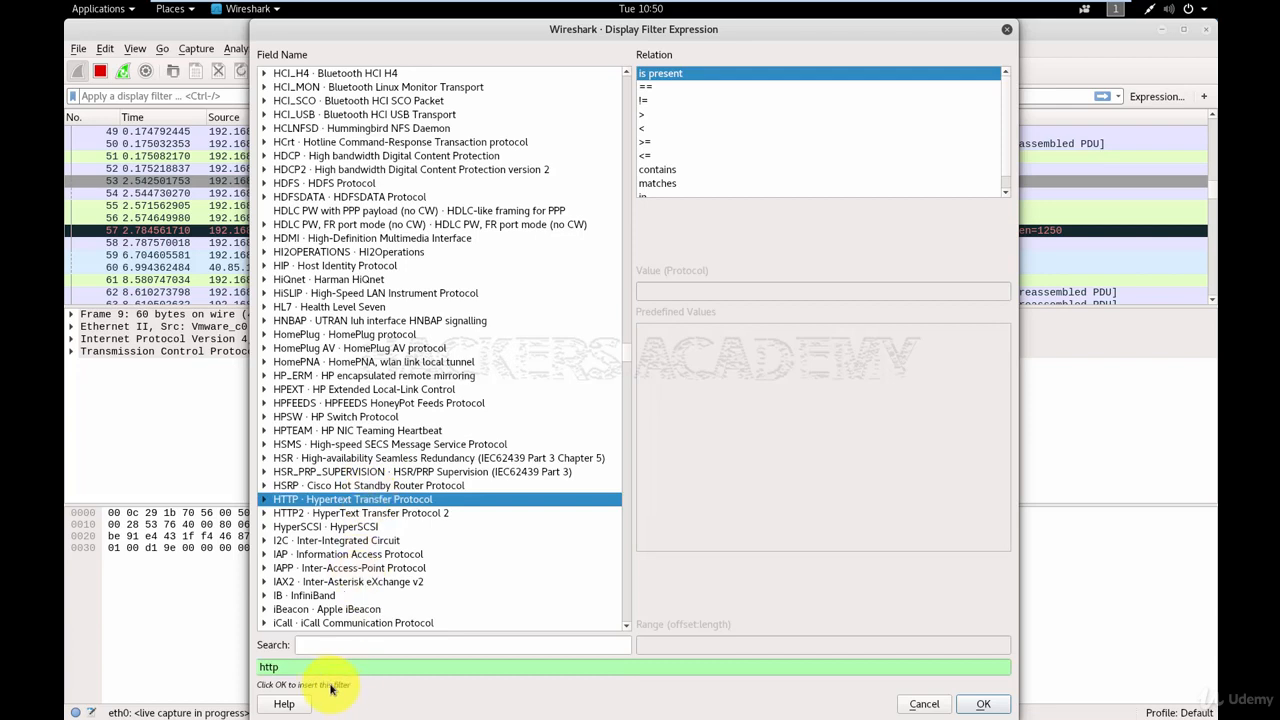
pyautogui.moveTo(378, 680)
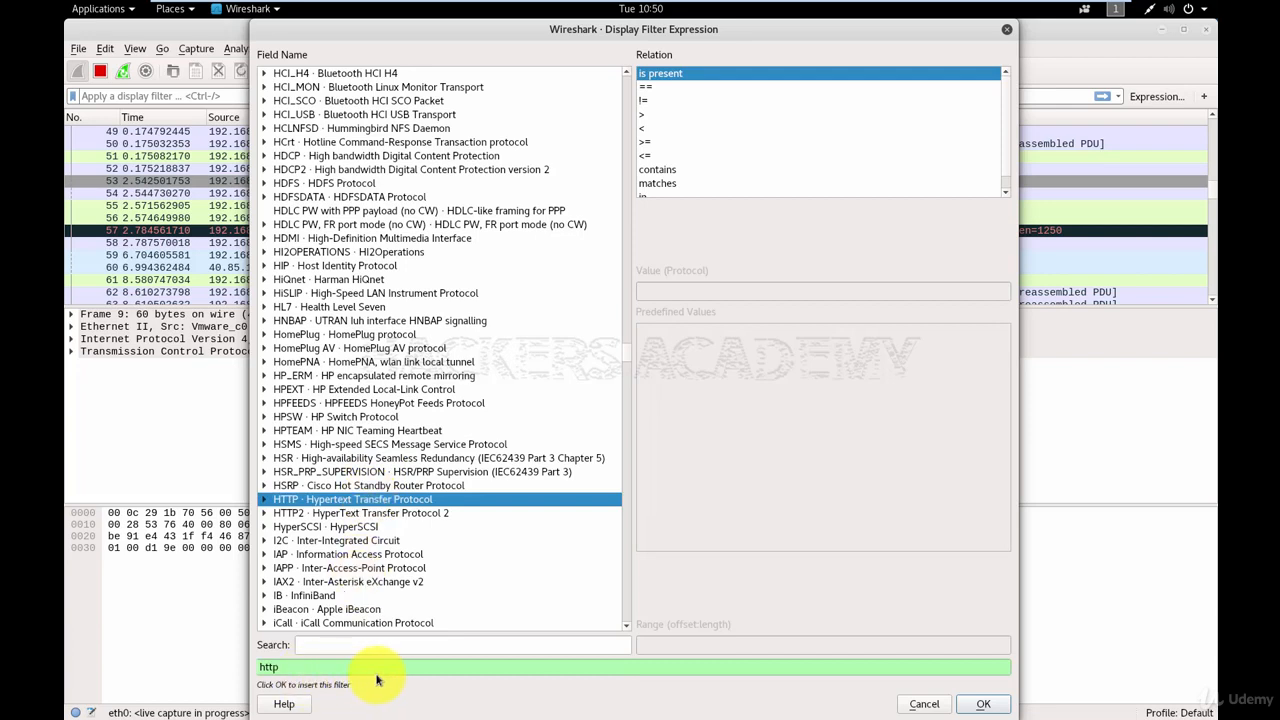
pyautogui.moveTo(436, 680)
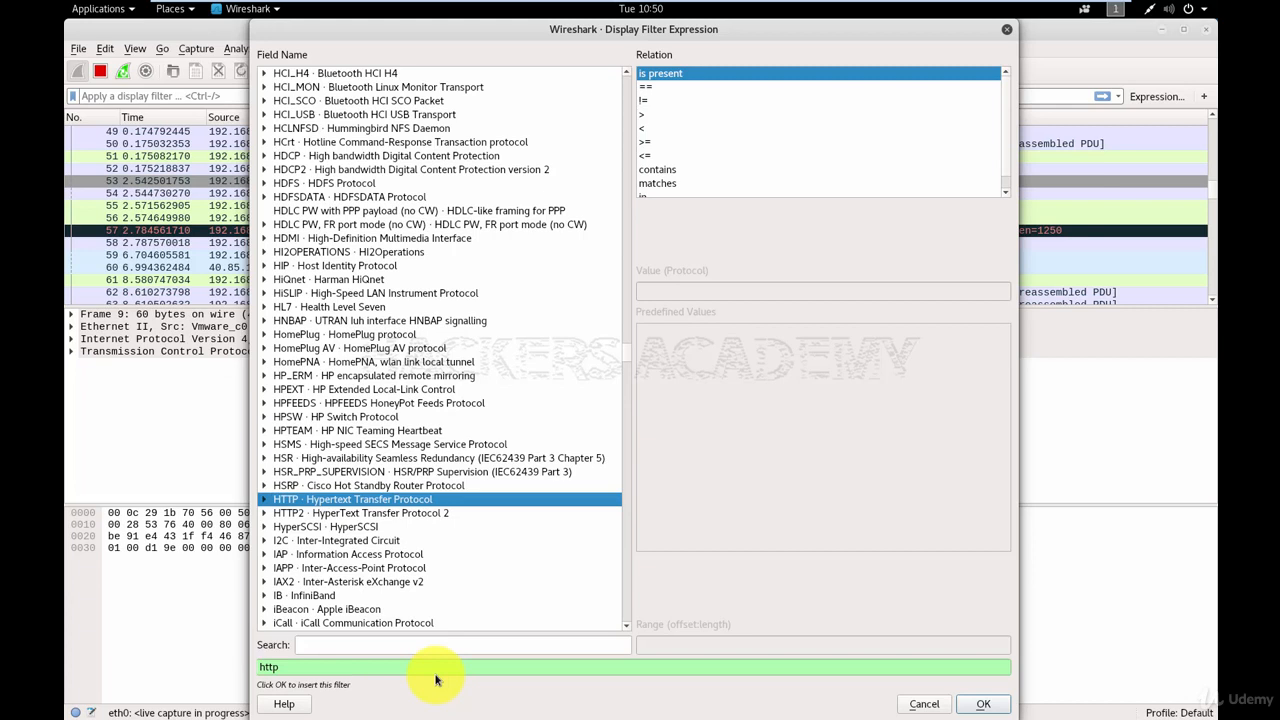
pyautogui.moveTo(664, 176)
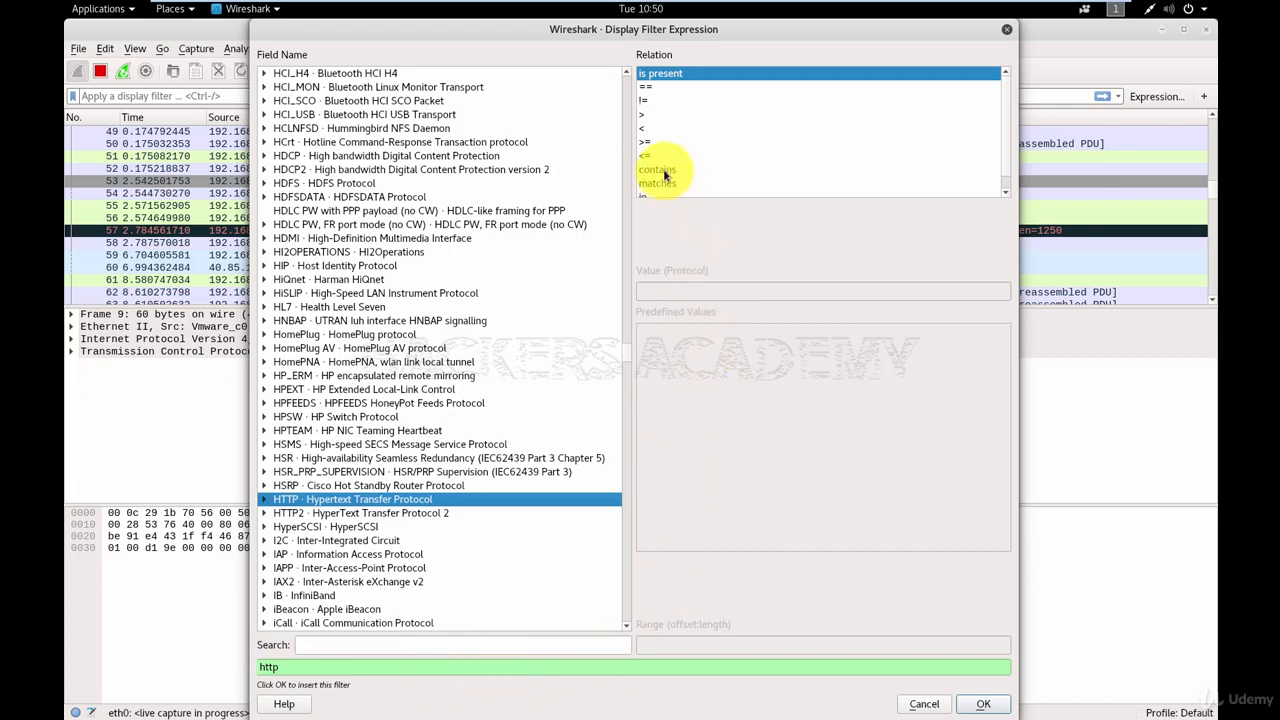
pyautogui.click(656, 168)
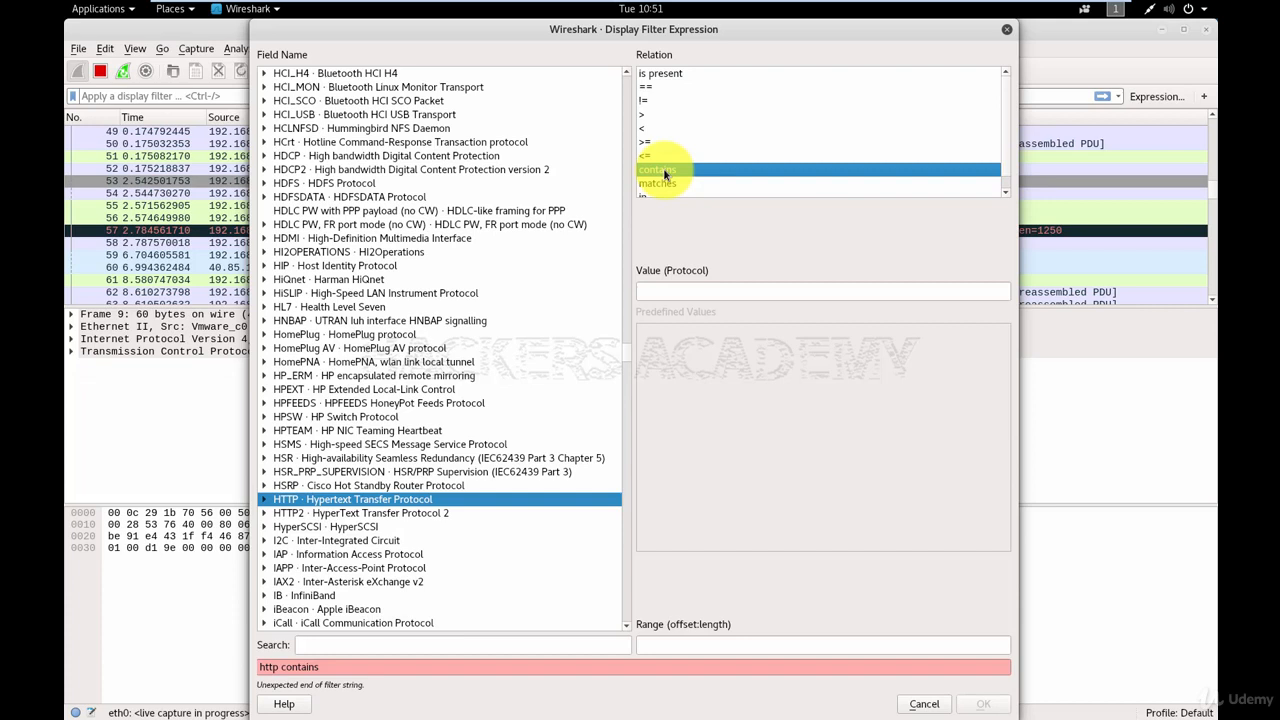
pyautogui.moveTo(668, 170)
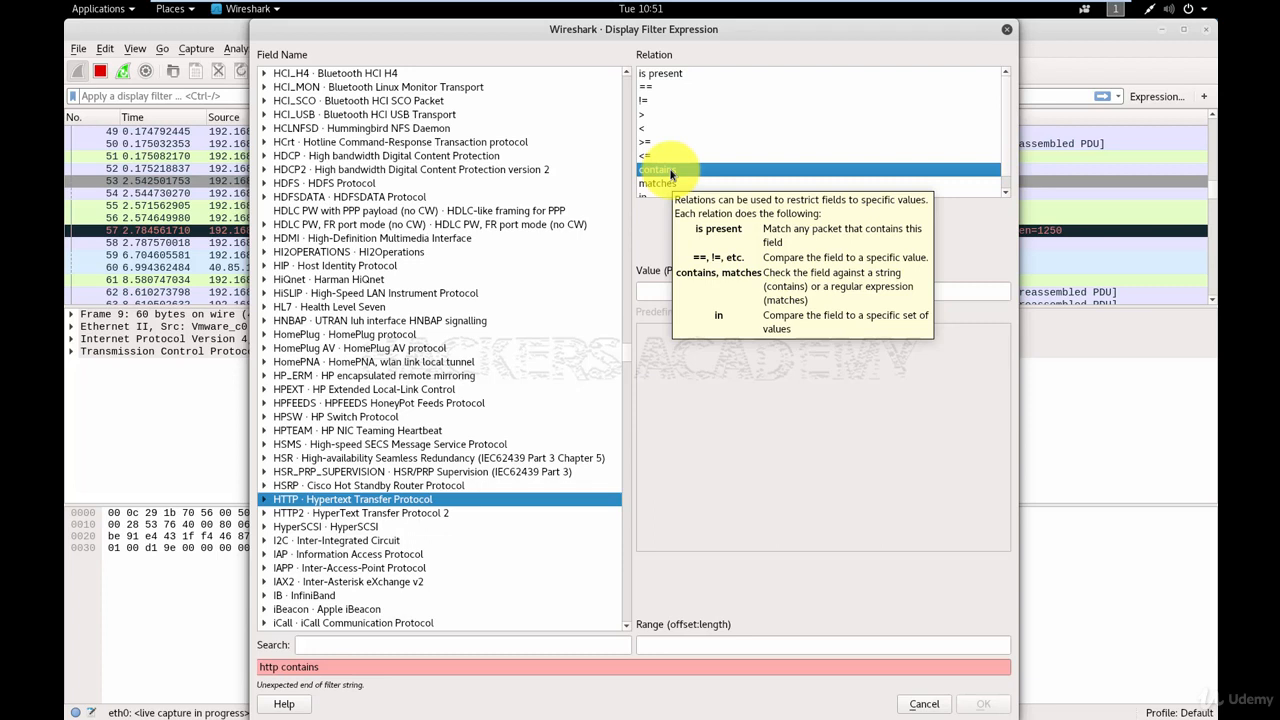
pyautogui.click(656, 168)
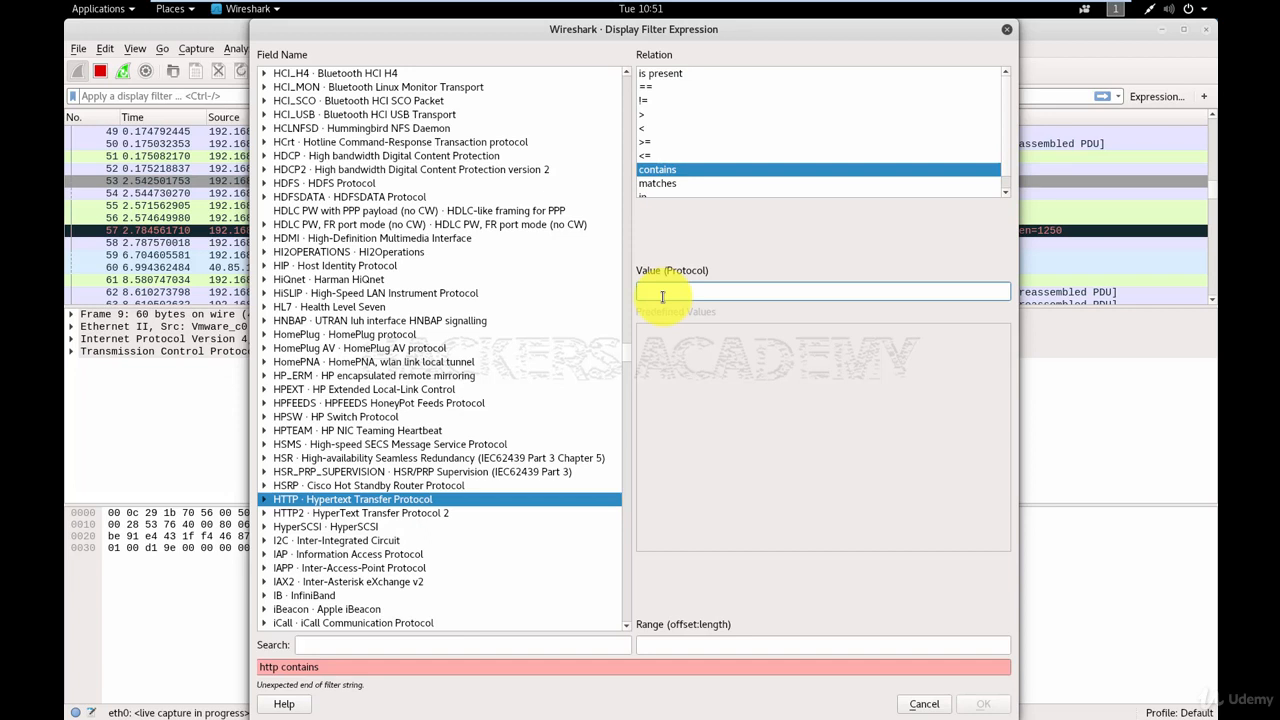
# - Enter 'manager' as the value, placing the http contains filter in the filter bar
pyautogui.write('manager"')
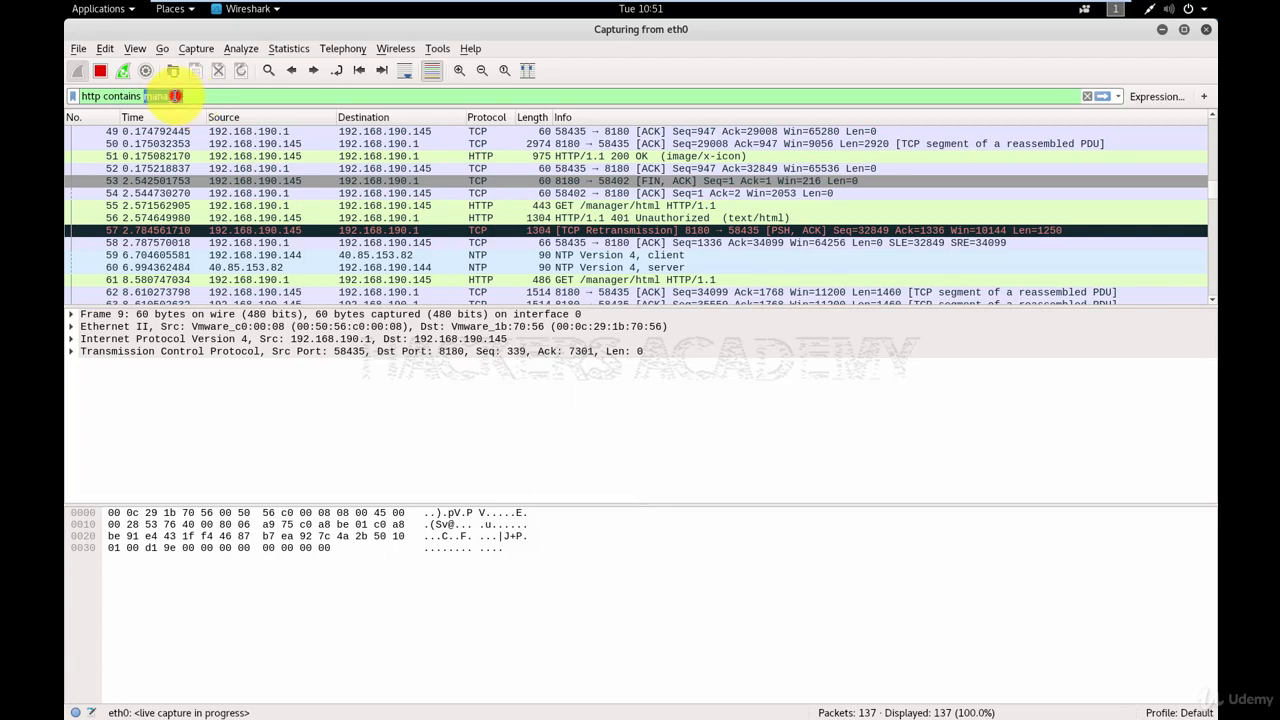
# - Try filter values 'passw' and 'admin' before applying 'http contains tomcat'
pyautogui.write('passw')
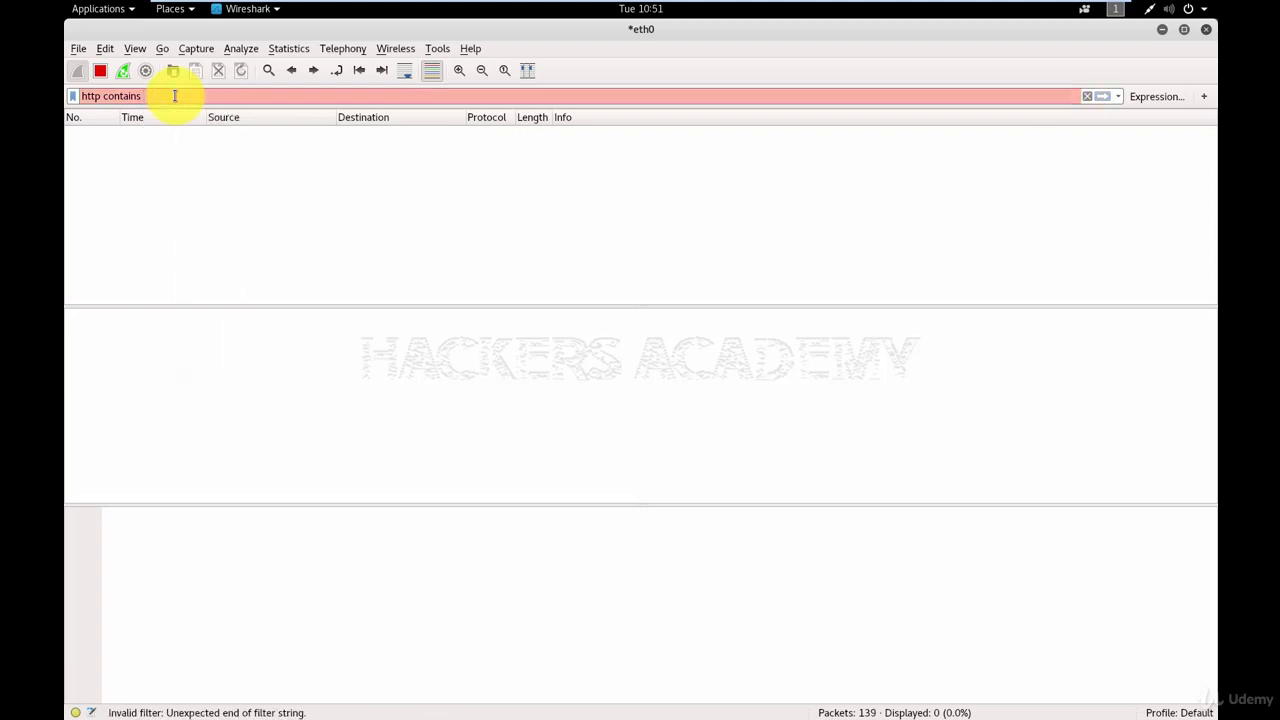
pyautogui.write('admin')
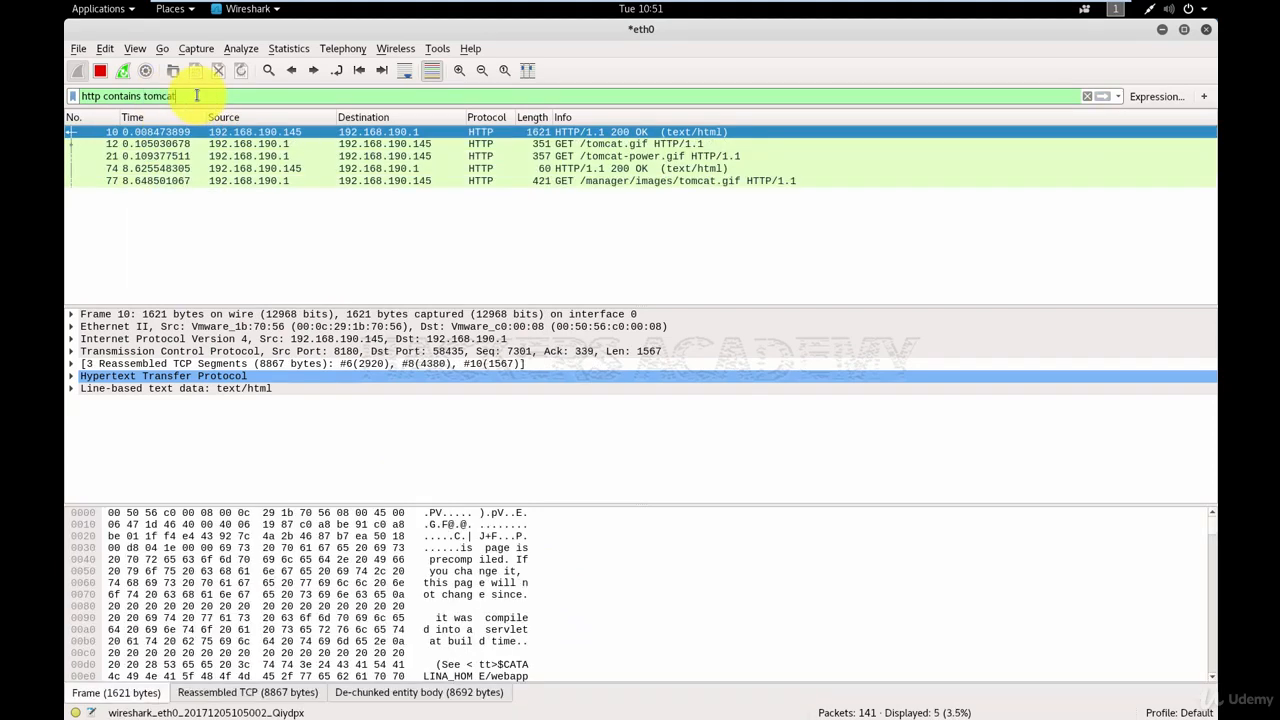
pyautogui.moveTo(484, 168)
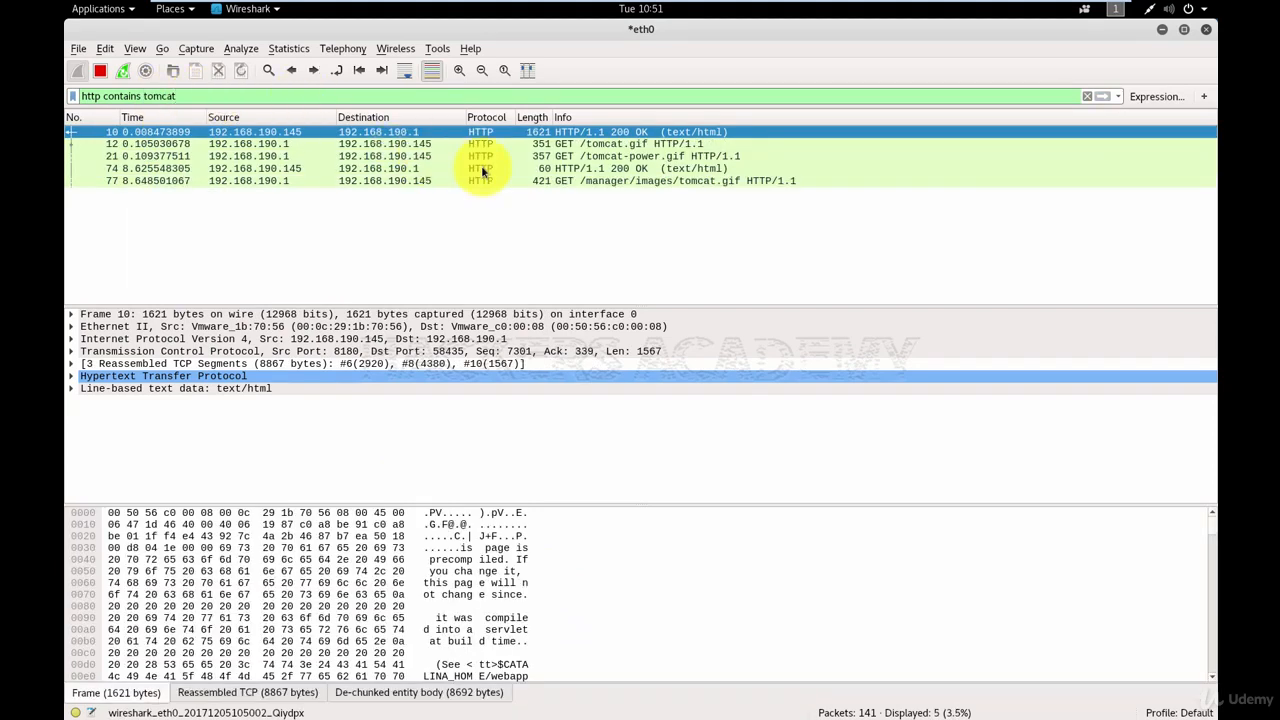
# - Inspect the raw bytes of the GET /manager/images/tomcat.gif request packet
pyautogui.click(490, 180)
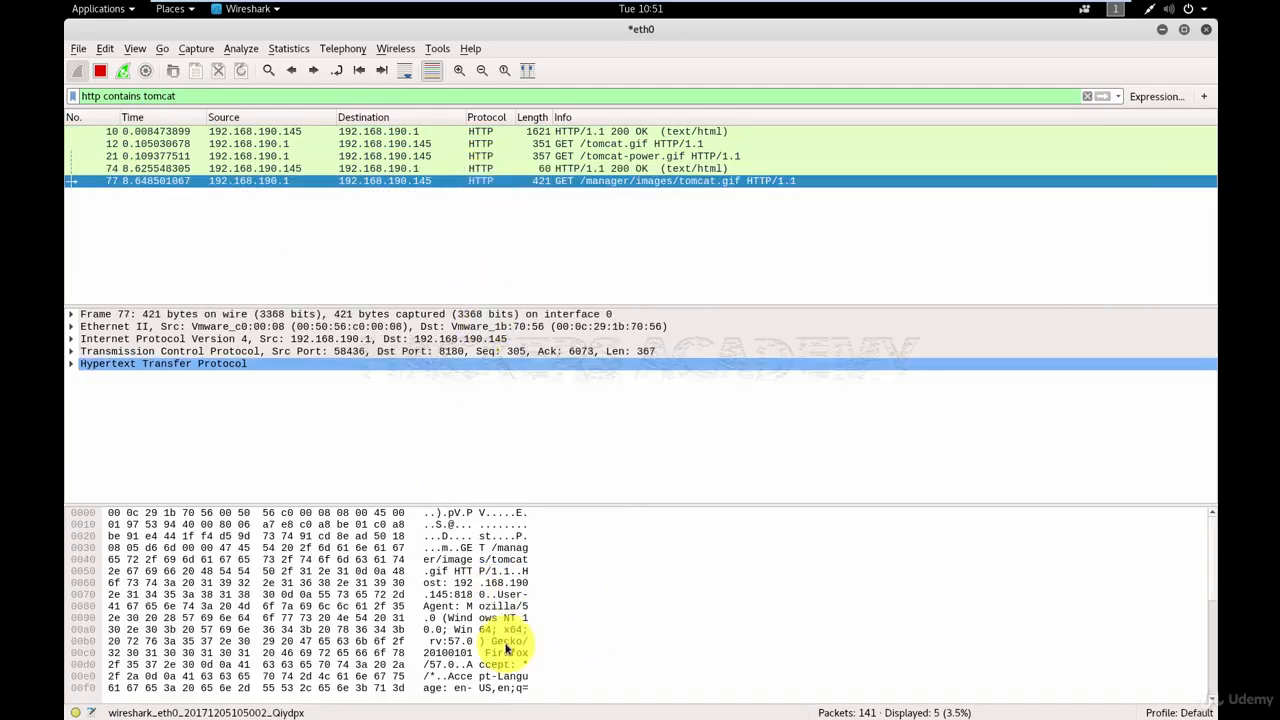
pyautogui.scroll(-3)
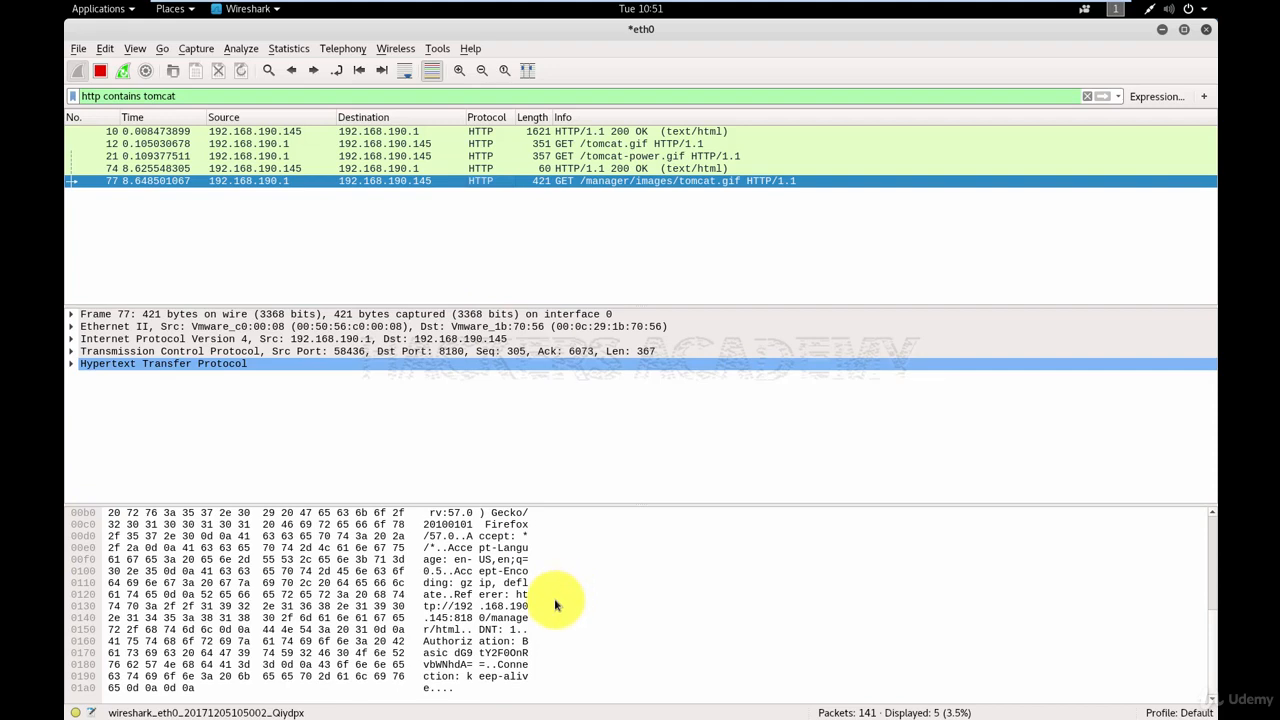
pyautogui.scroll(3)
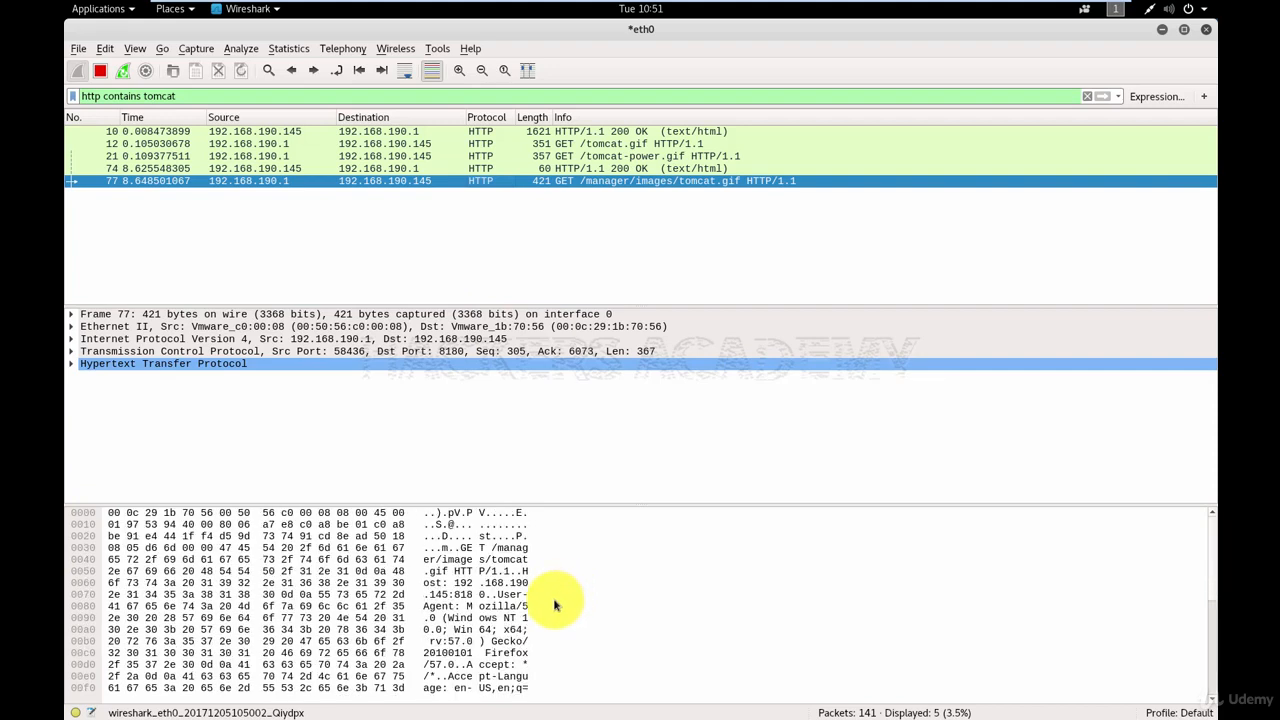
pyautogui.moveTo(504, 412)
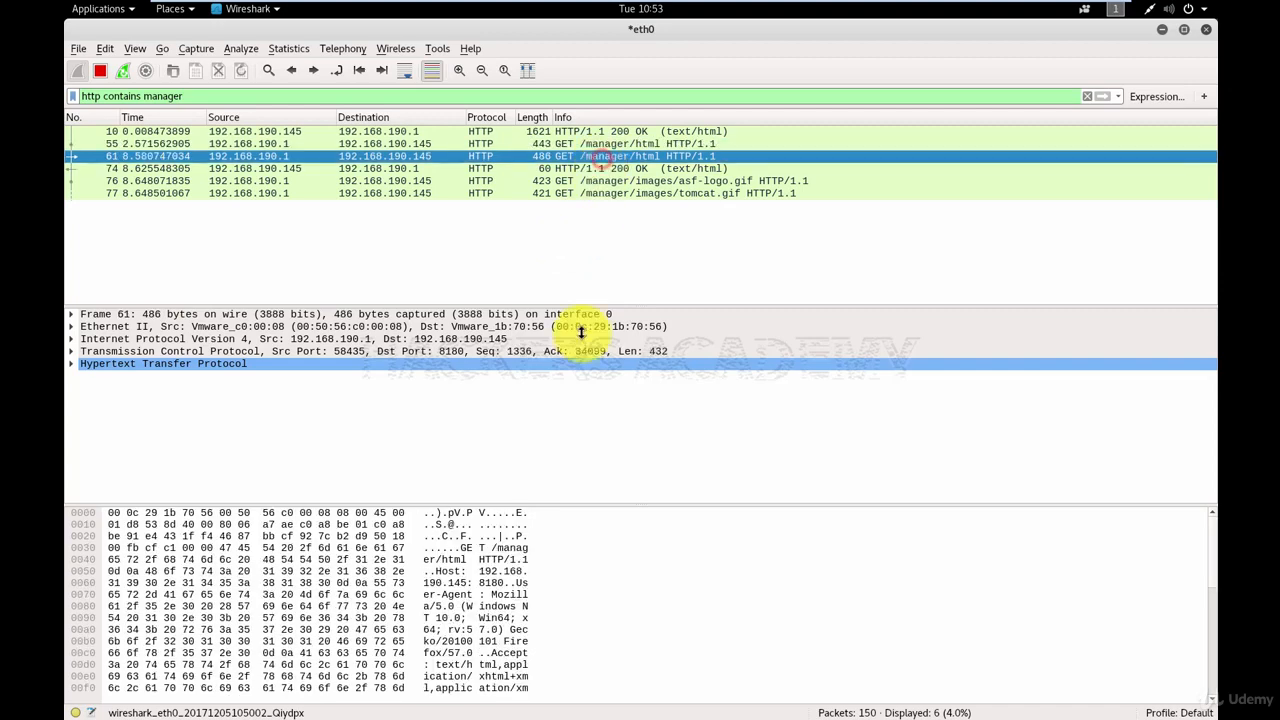
# - Scroll the GET /manager/html packet bytes down to the 'Authorization: Basic' line
pyautogui.scroll(-3)
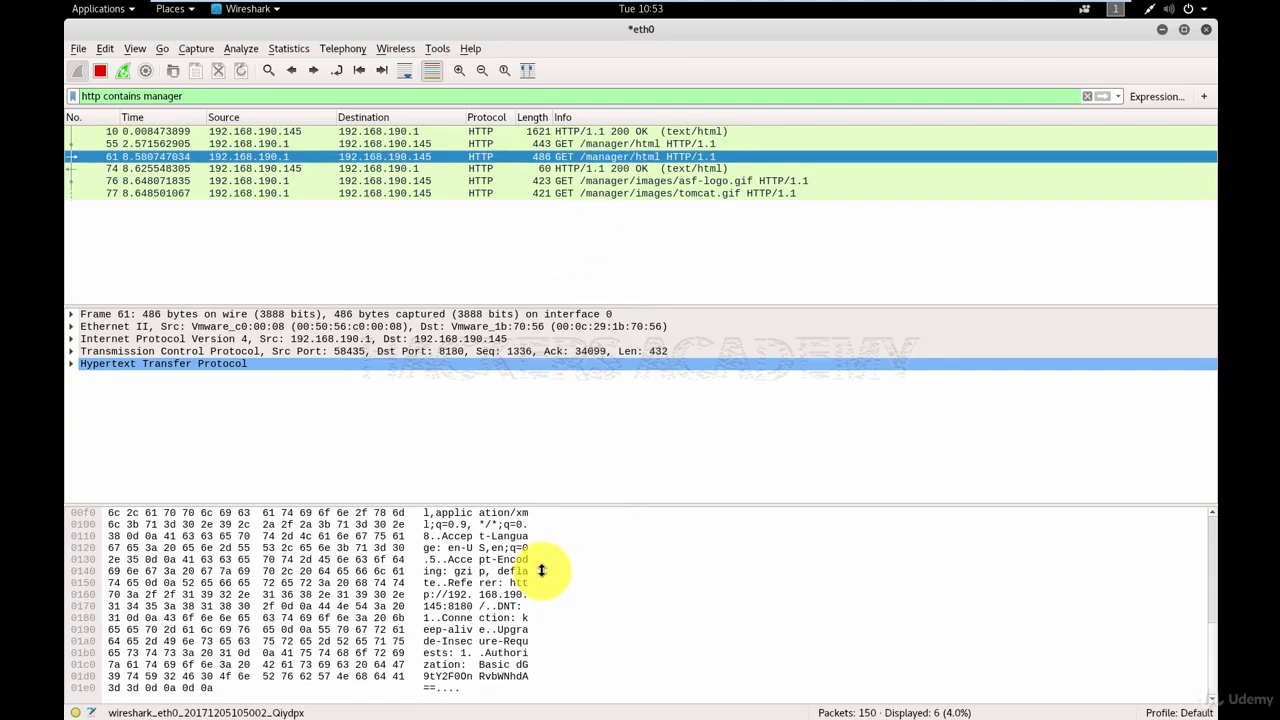
pyautogui.moveTo(424, 680)
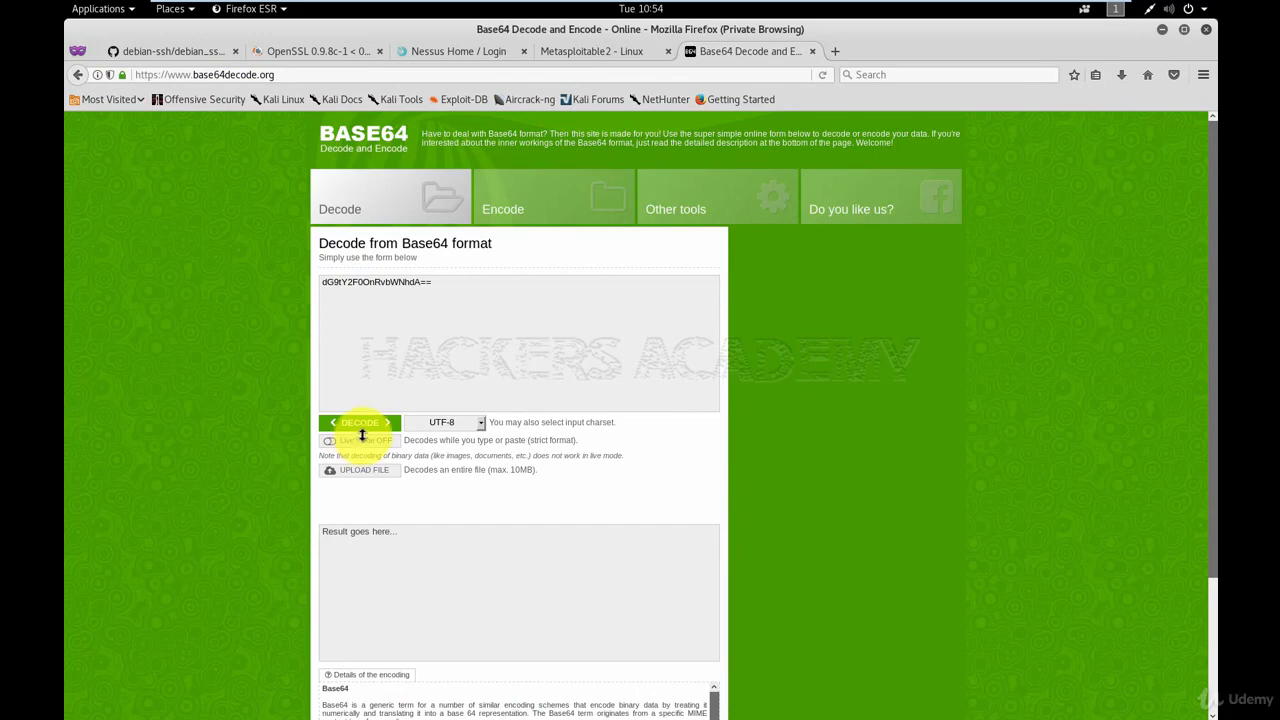
# - Decode the pasted Base64 string and select the resulting tomcat credentials
pyautogui.click(360, 422)
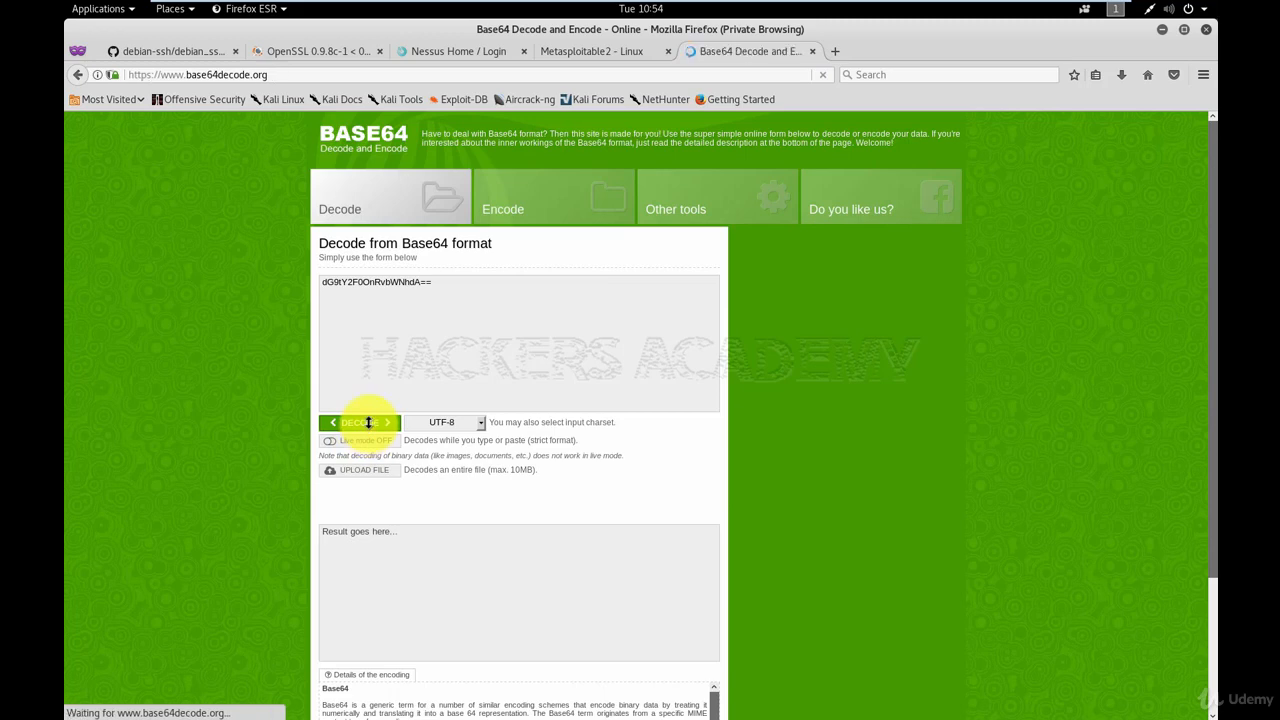
pyautogui.click(360, 422)
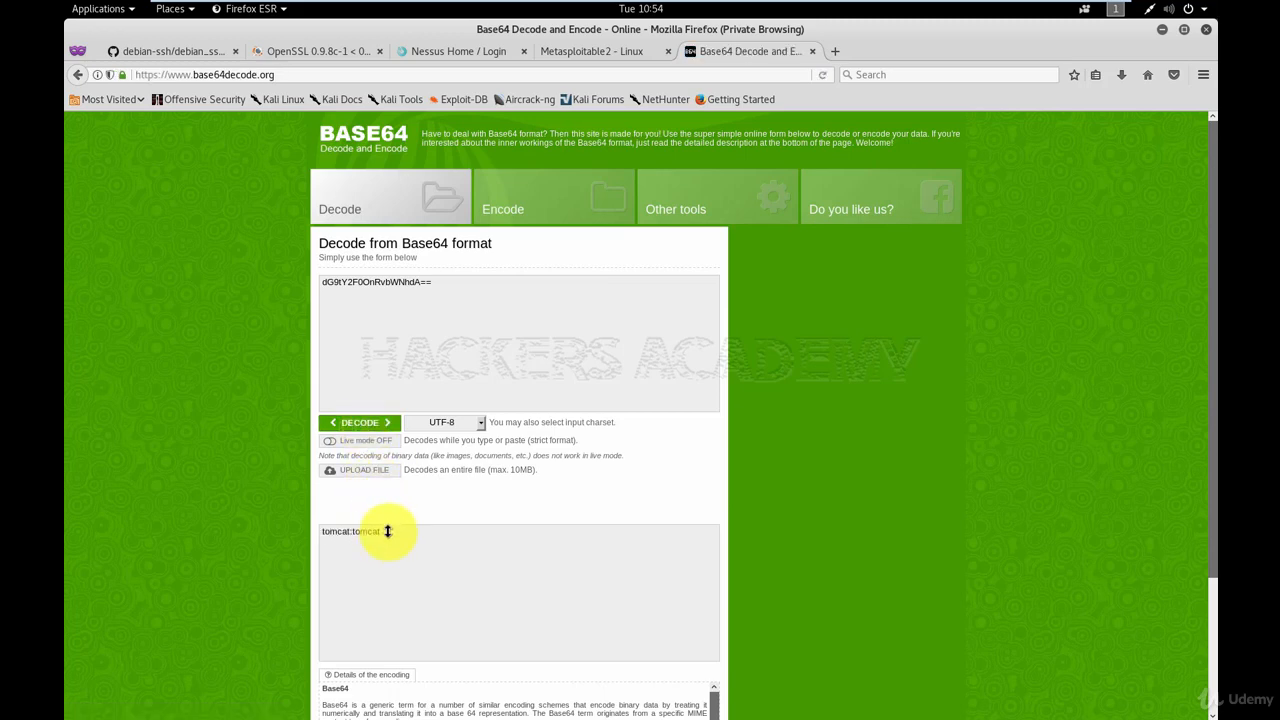
pyautogui.doubleClick(350, 532)
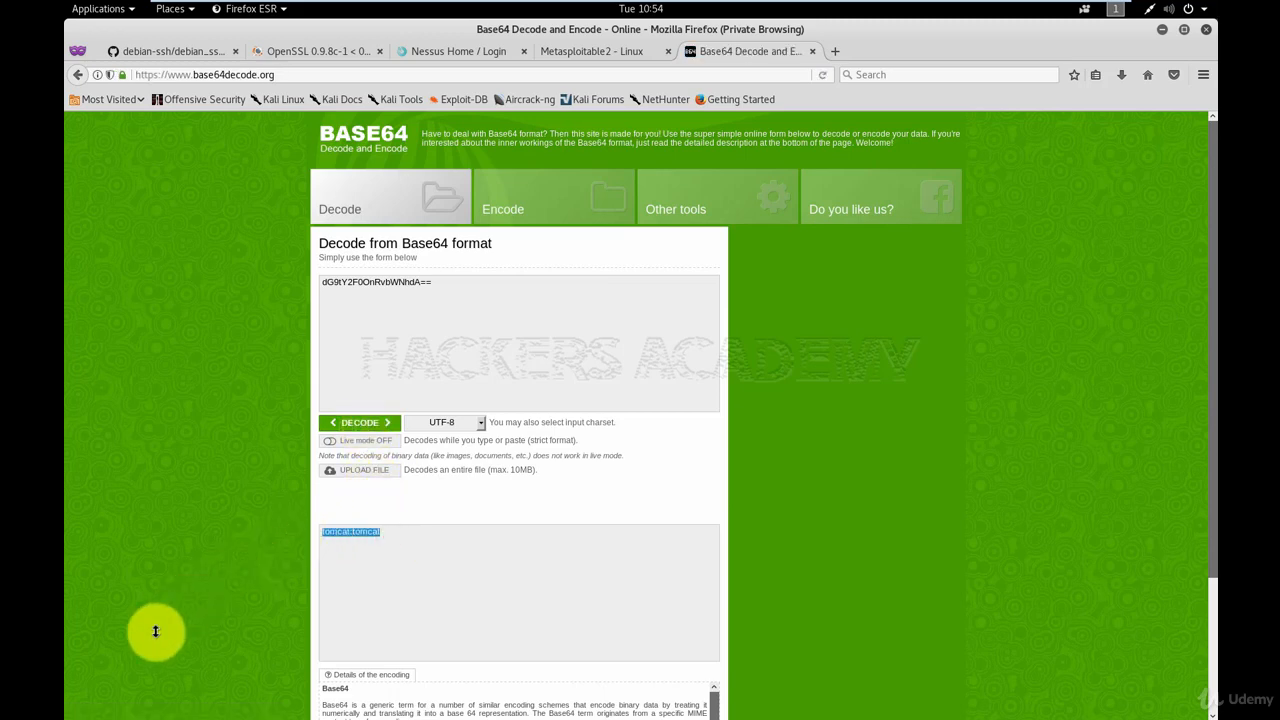